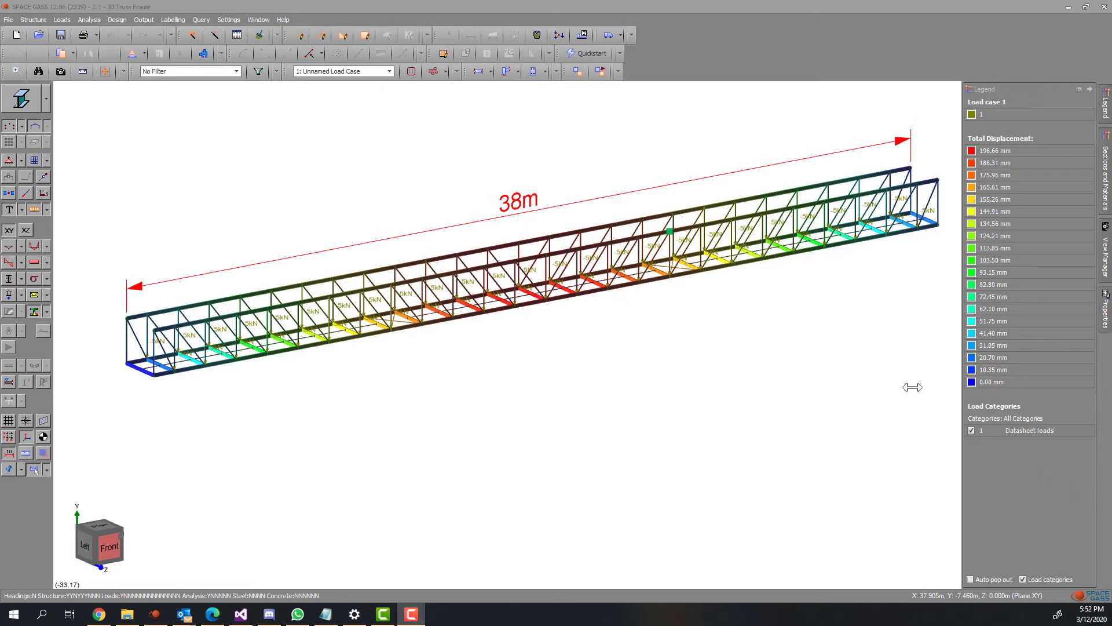
mouse_move(750, 457)
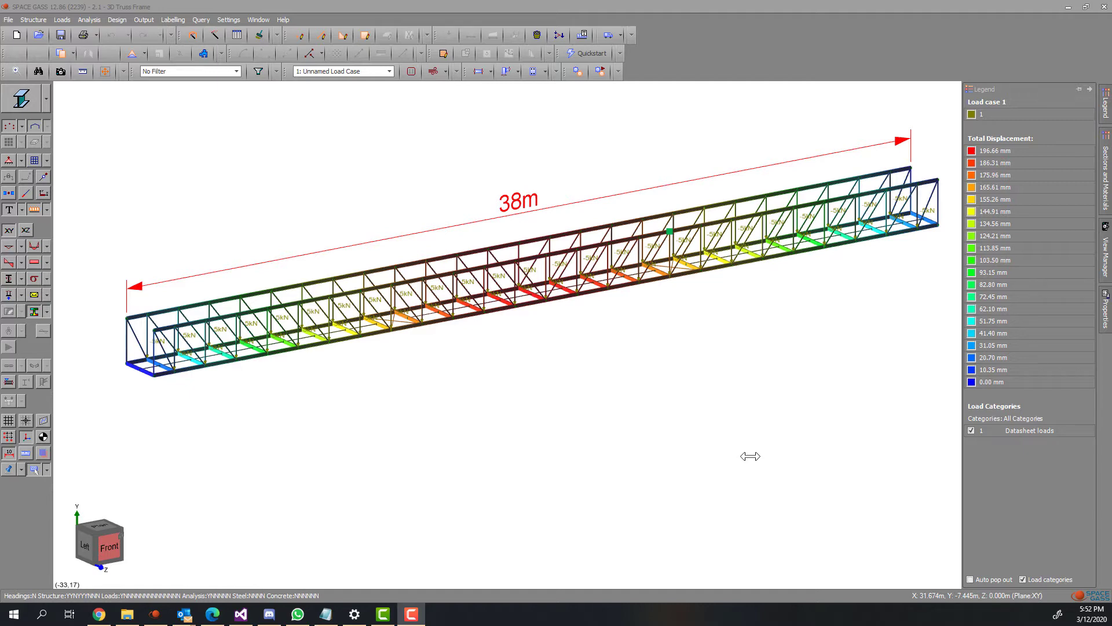
Give node 123 a target vertical deflection of -76 mm for load case 1 in the Steel Deflection Optimizer
right_click(749, 457)
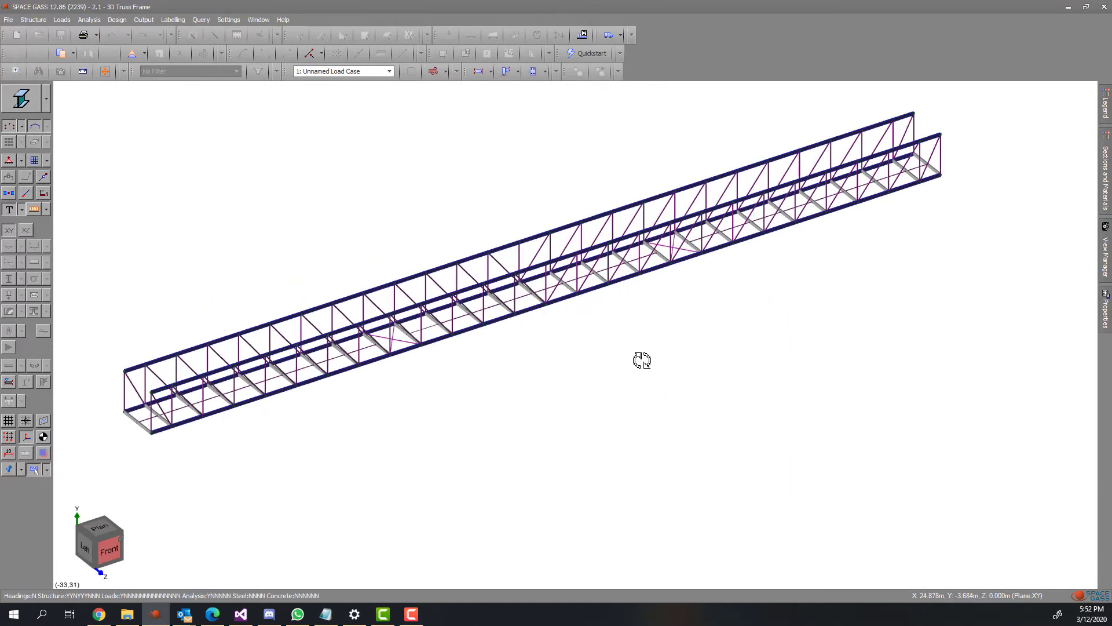
drag(642, 360, 561, 298)
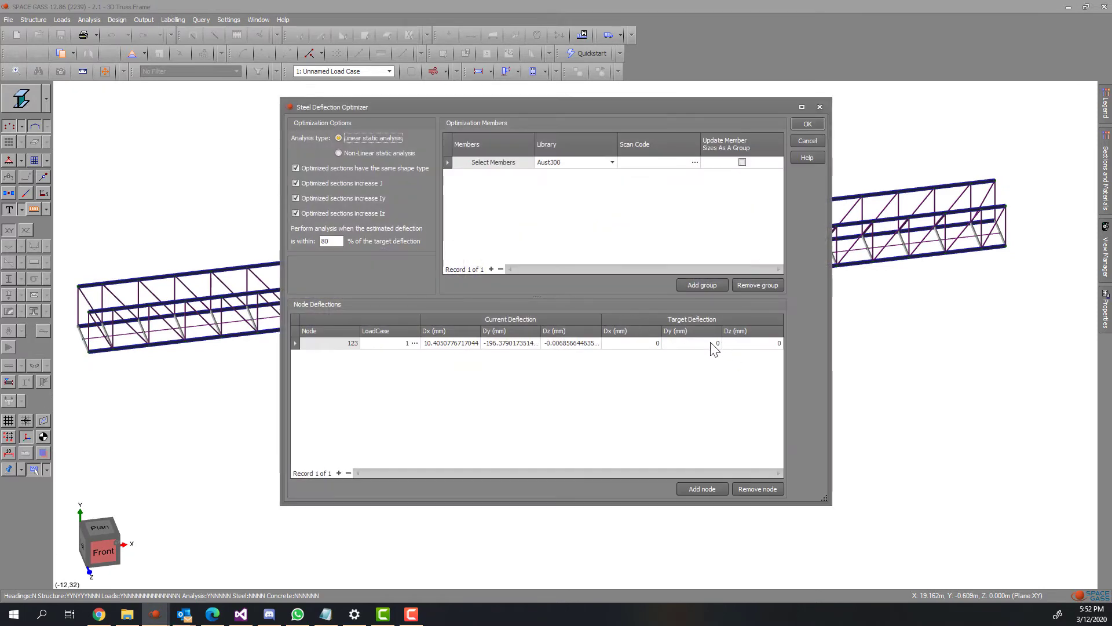
click(691, 343)
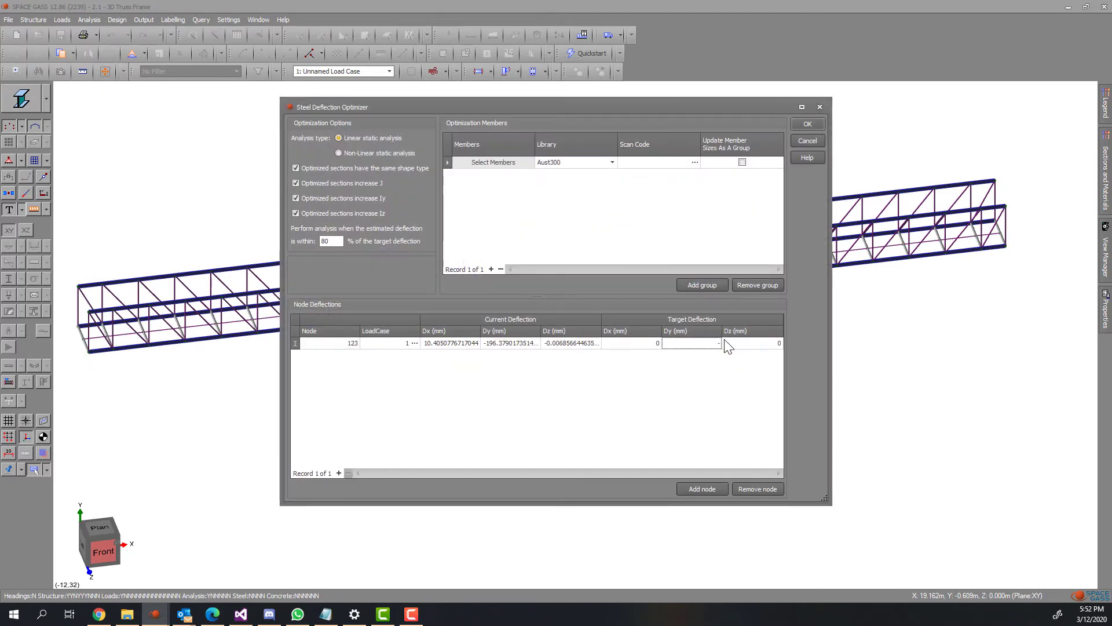
text(-76)
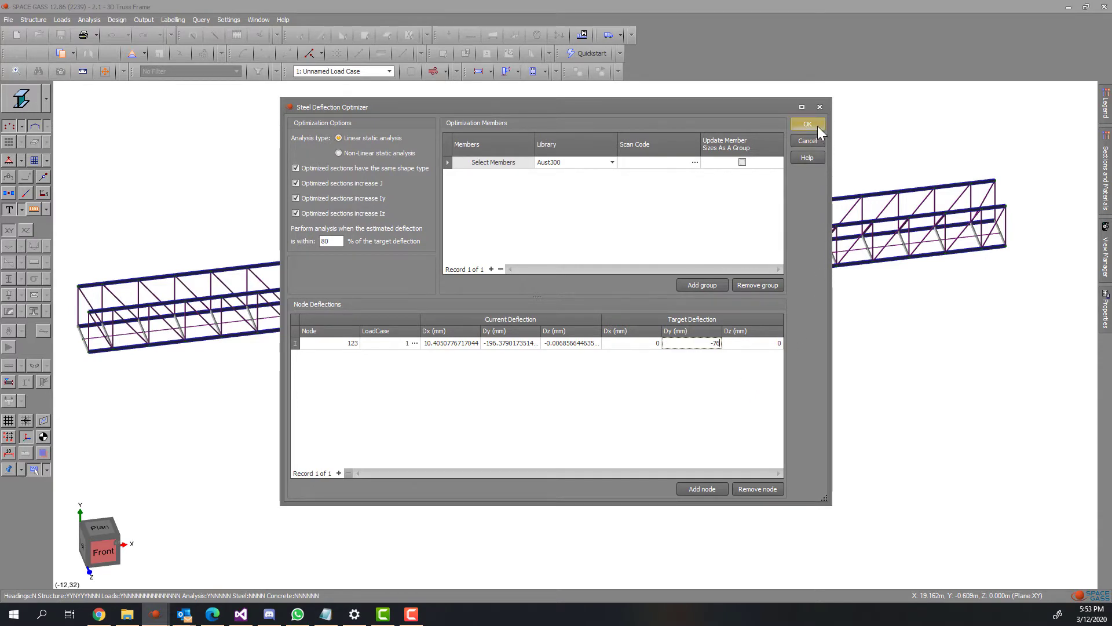
Run the optimizer until the -76 mm target is reached (1038 iterations, mass up 2.634 t)
click(808, 124)
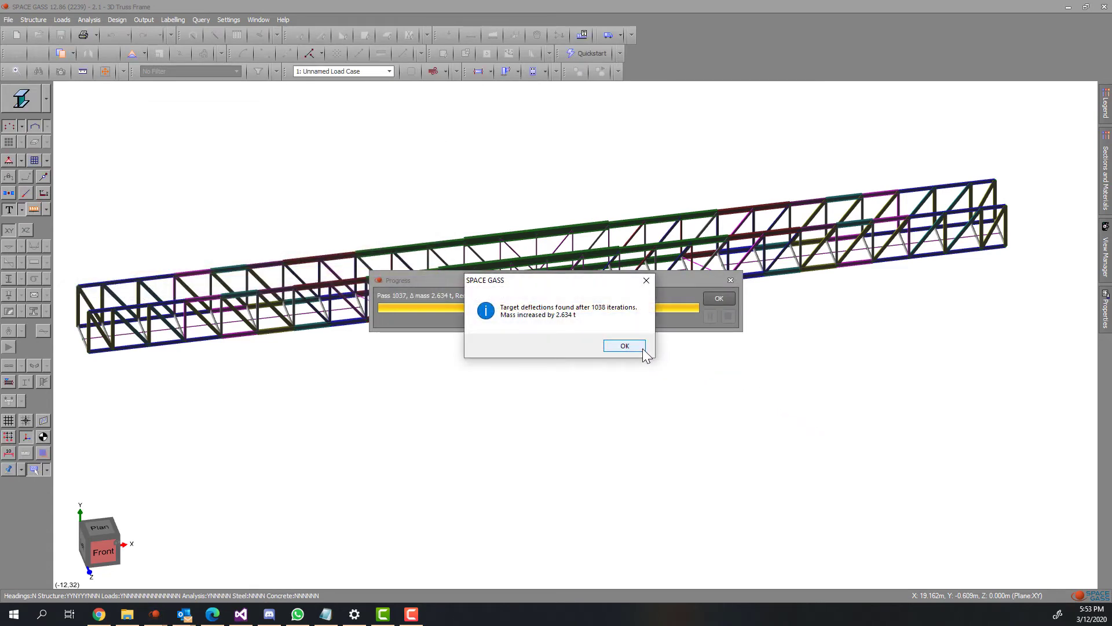
Review the mass increase report and Member Section Changes list, then close the report
click(623, 345)
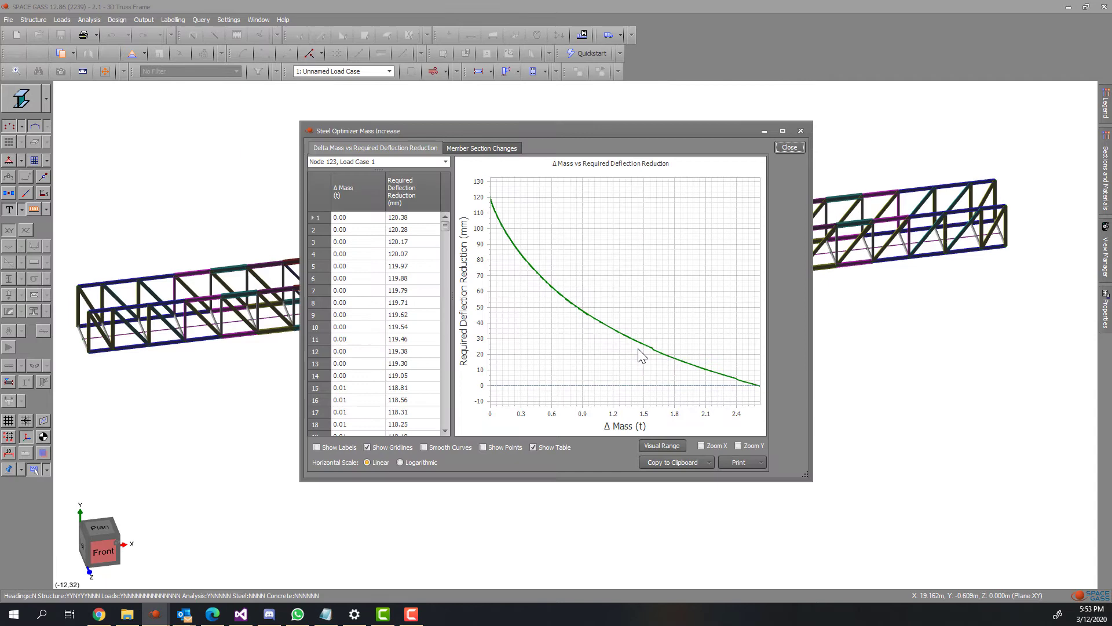
mouse_move(734, 168)
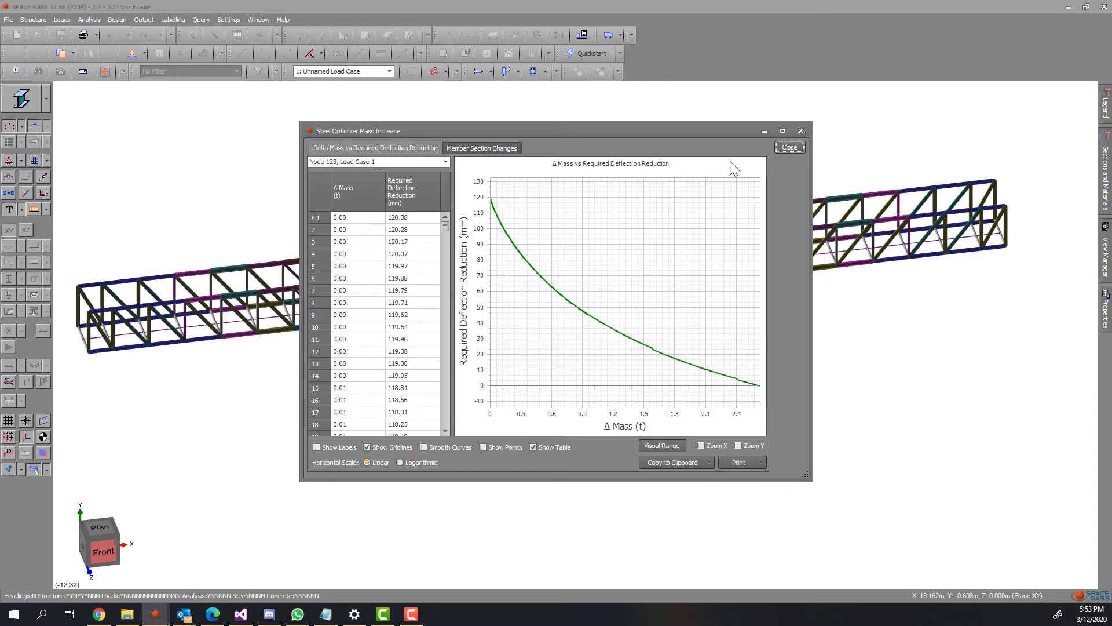
mouse_move(581, 141)
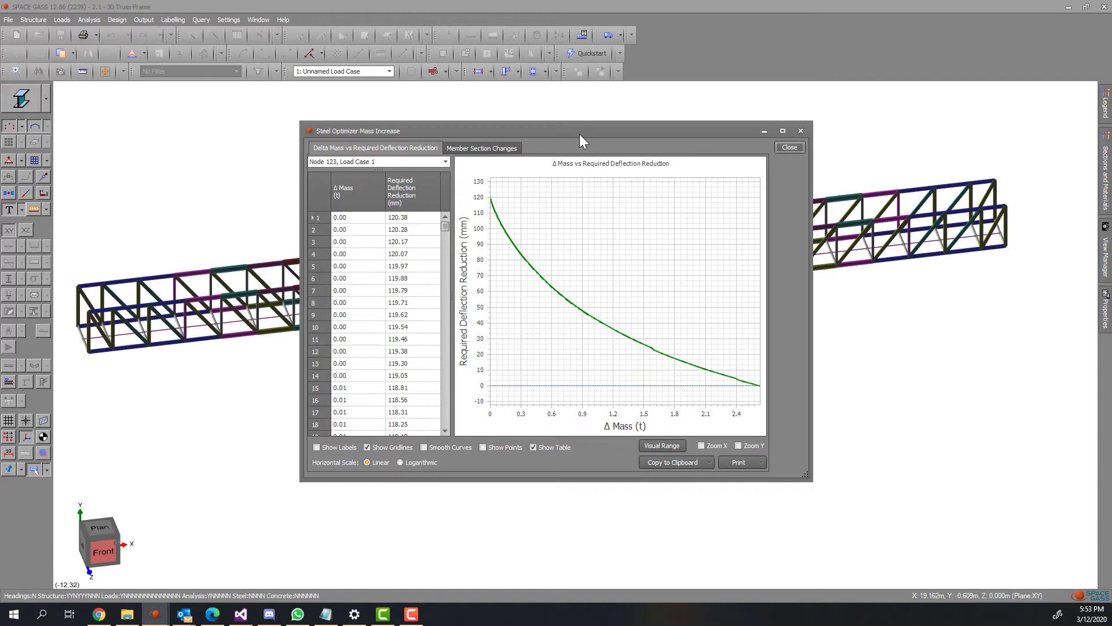
mouse_move(520, 149)
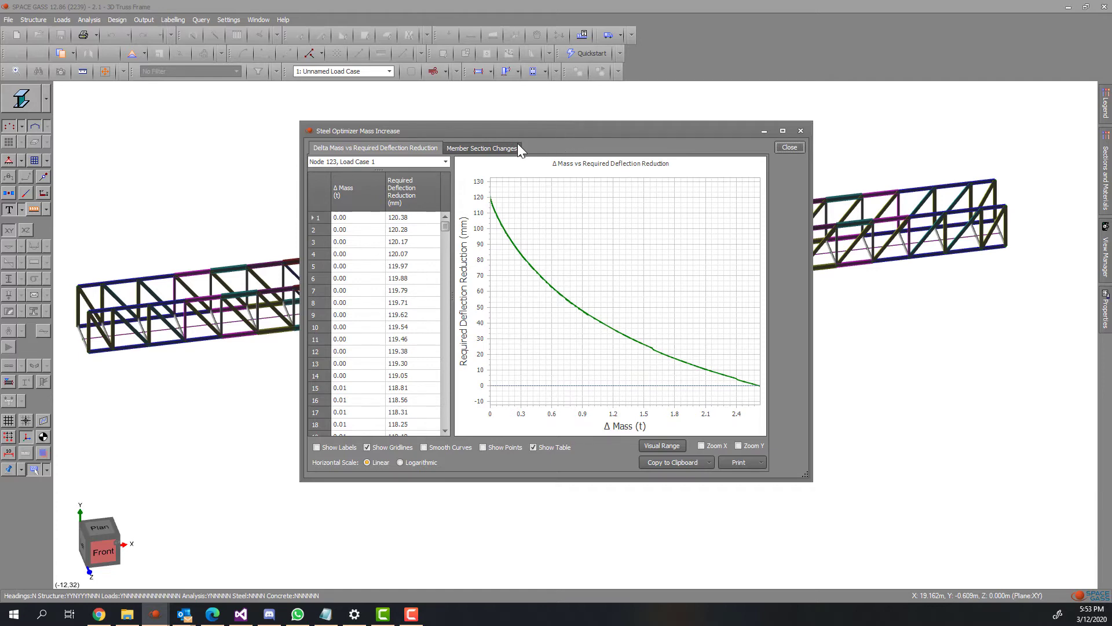
click(481, 147)
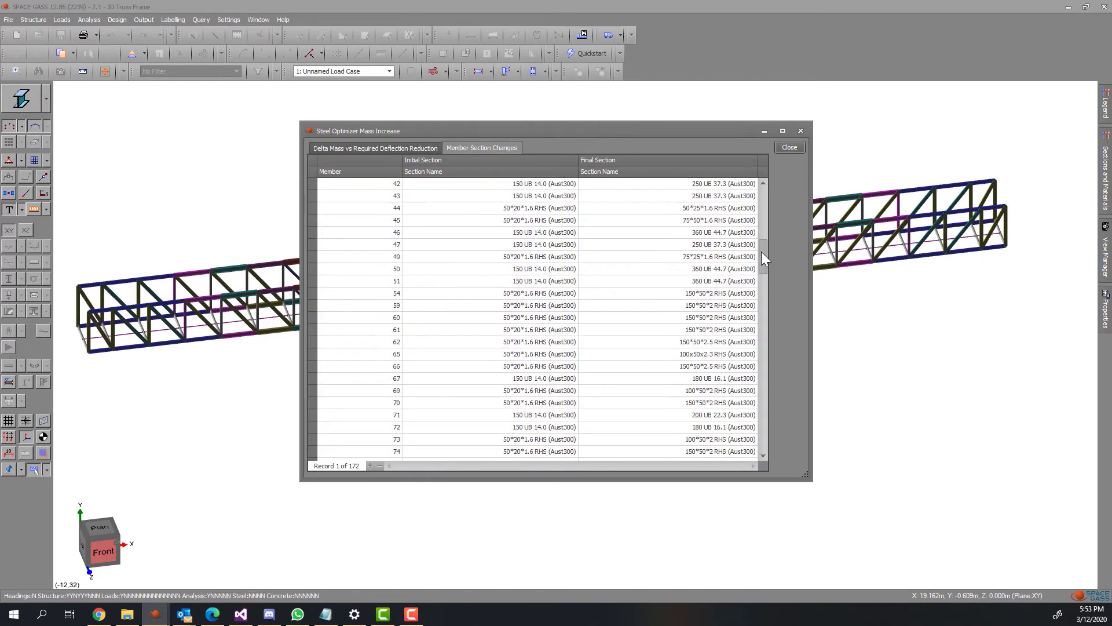
scroll(down, 3)
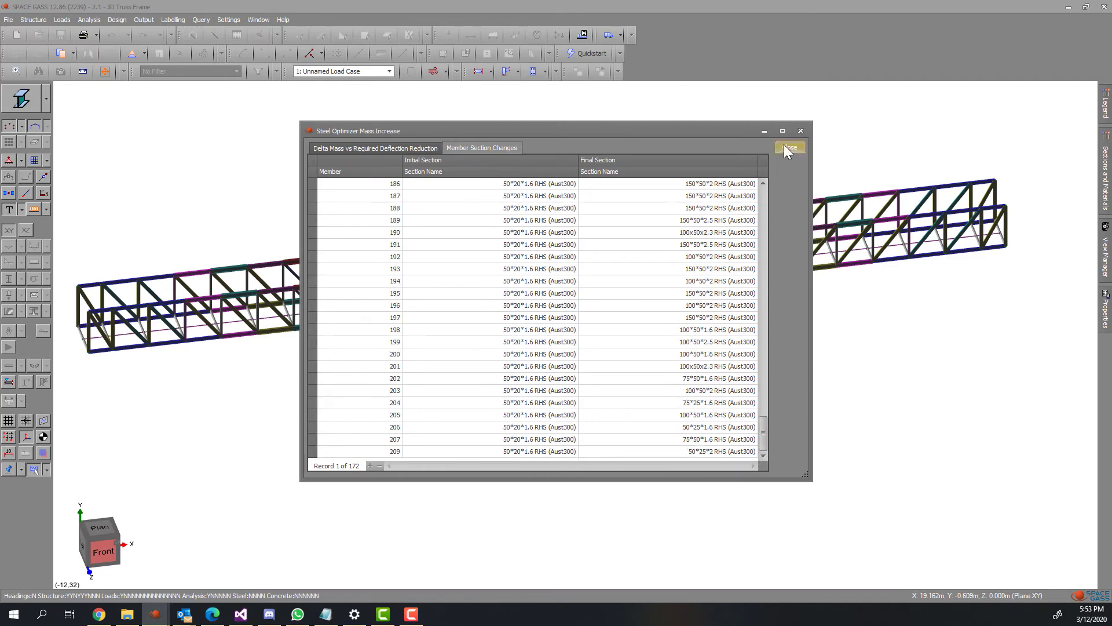
click(789, 147)
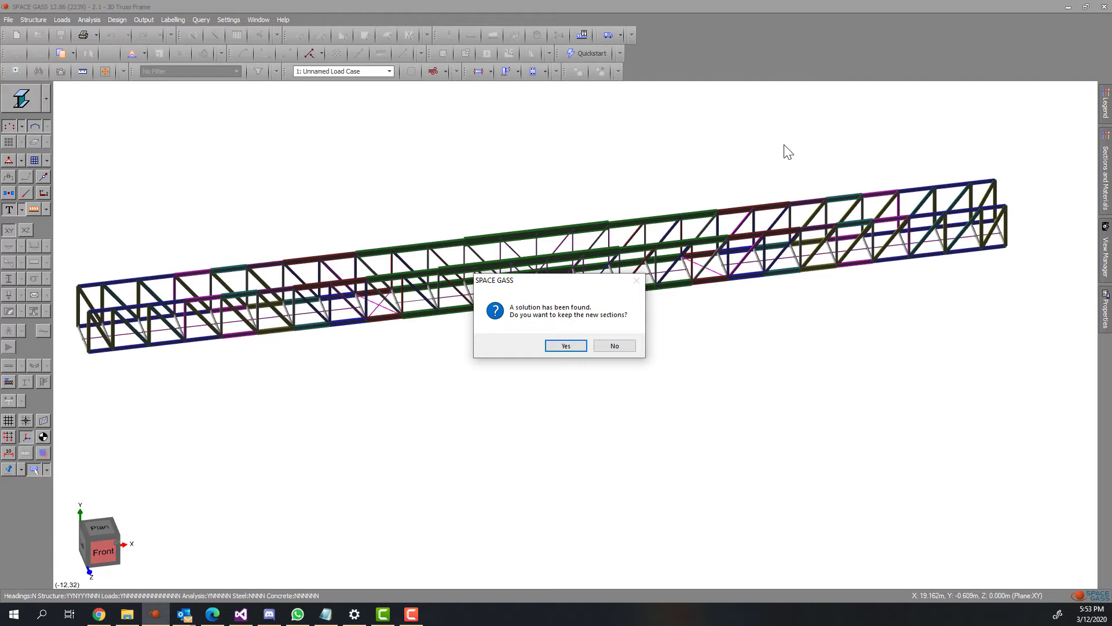
mouse_move(662, 328)
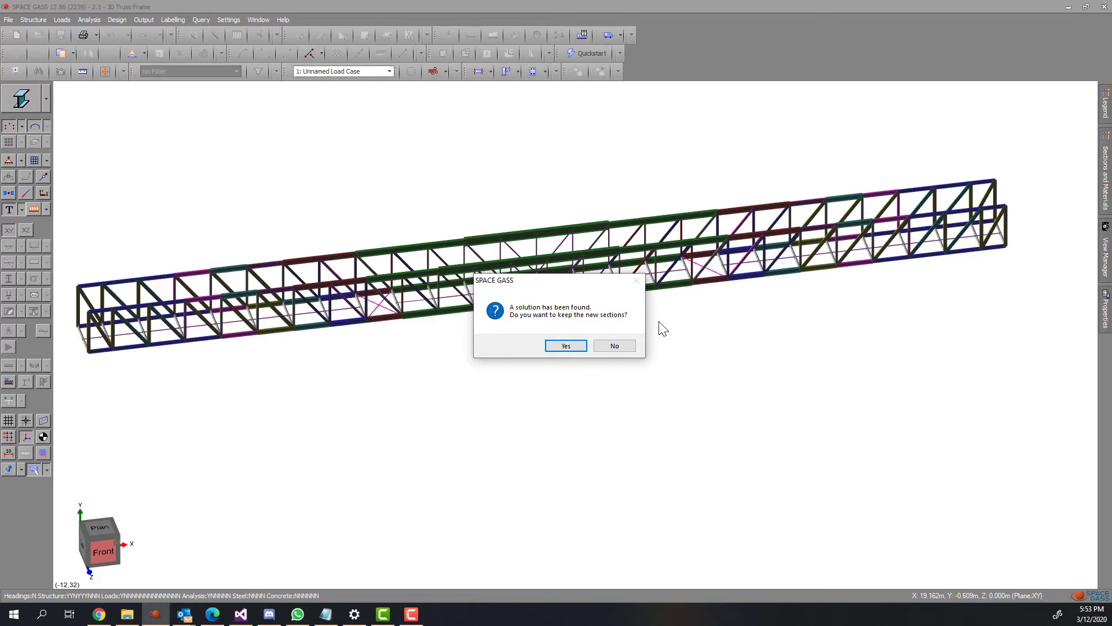
Keep the optimized sections so the truss re-analyses with about 76 mm total displacement
click(564, 346)
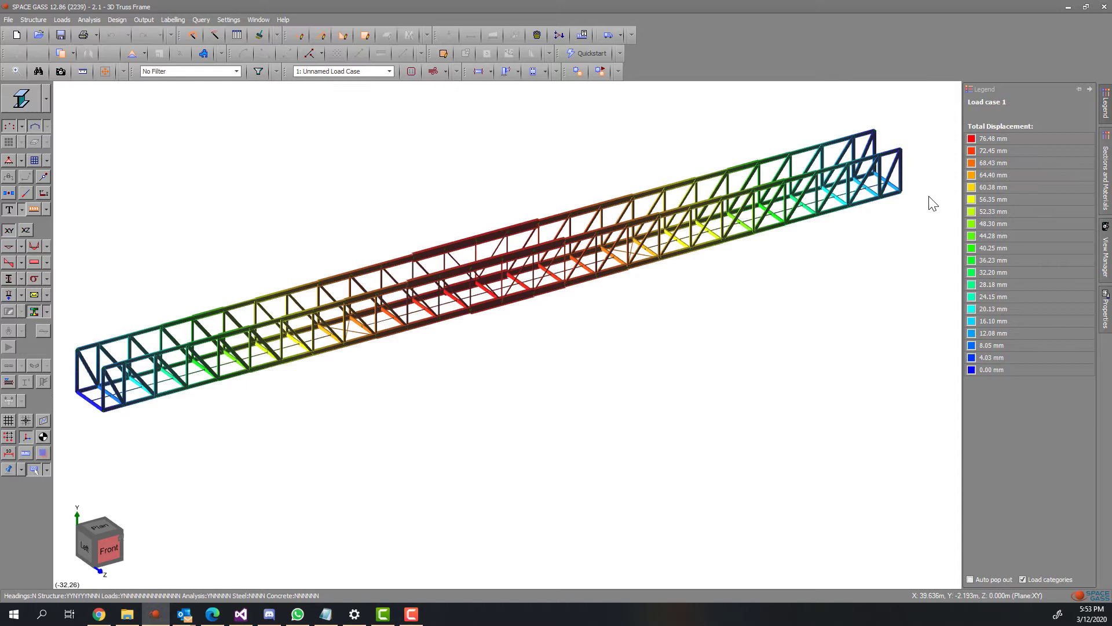
mouse_move(284, 432)
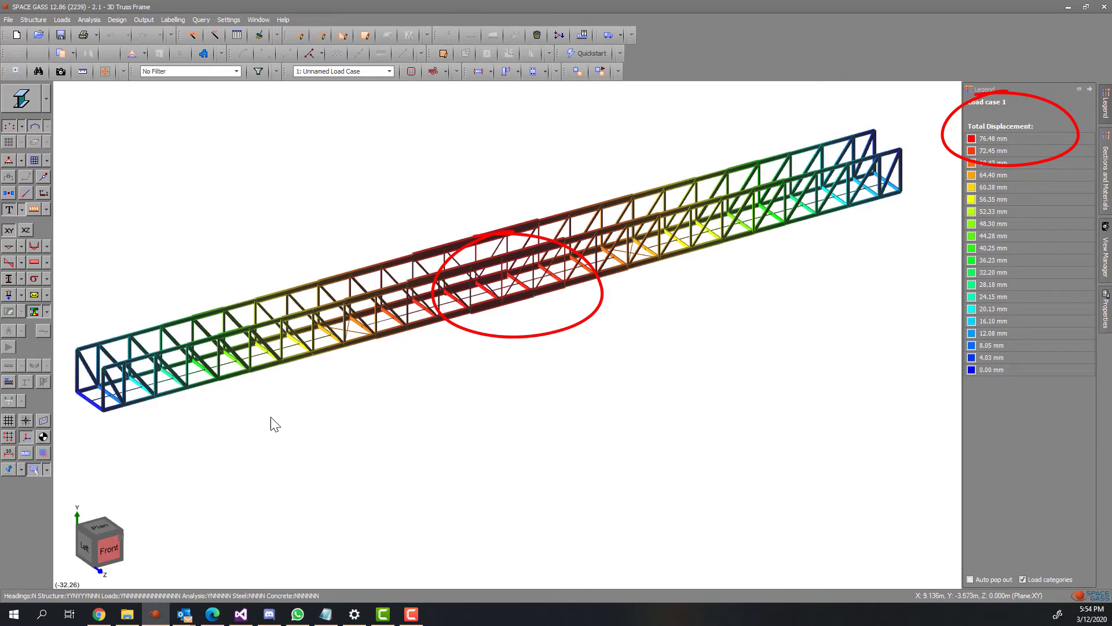
mouse_move(147, 367)
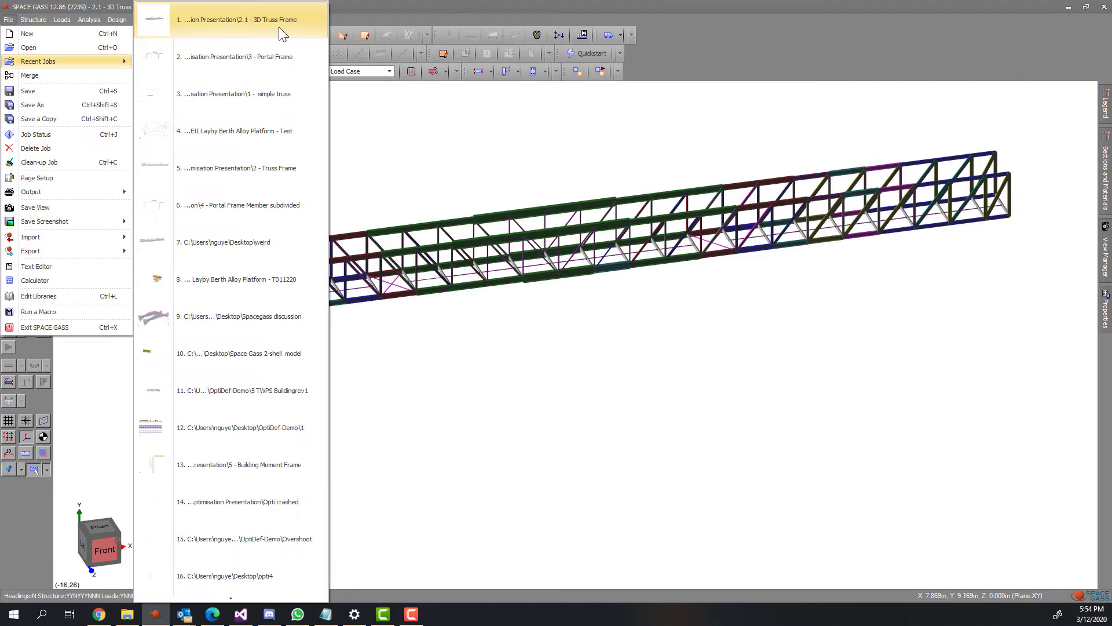
Reopen the 3D Truss Frame recent job, discarding the optimized changes
click(237, 20)
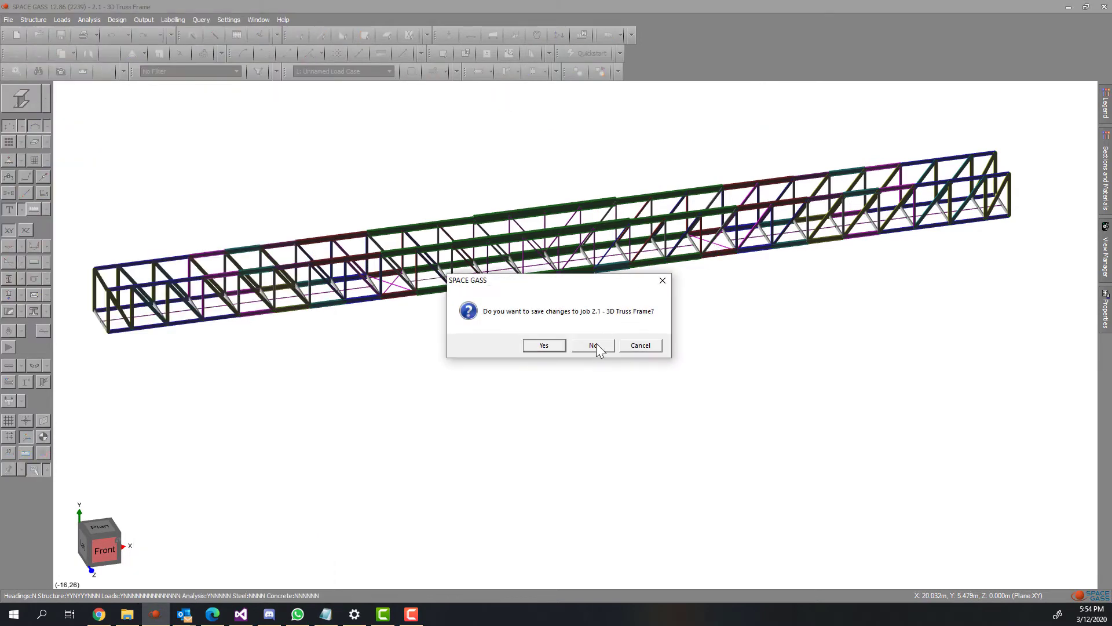
click(592, 345)
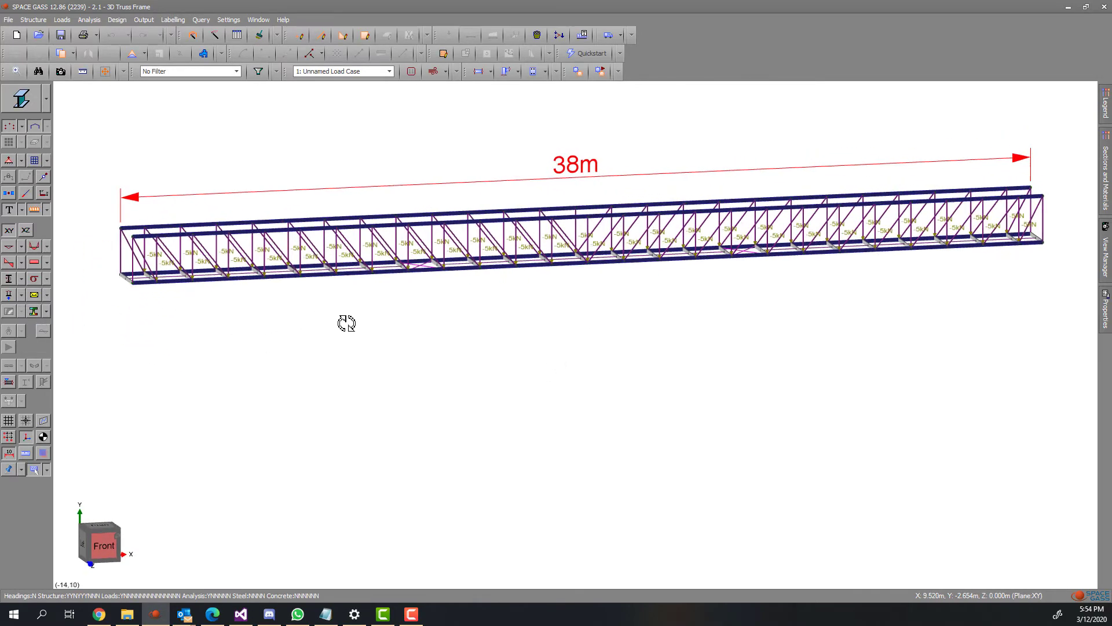
Window-select the top chord members as a group for the deflection optimizer
right_click(347, 323)
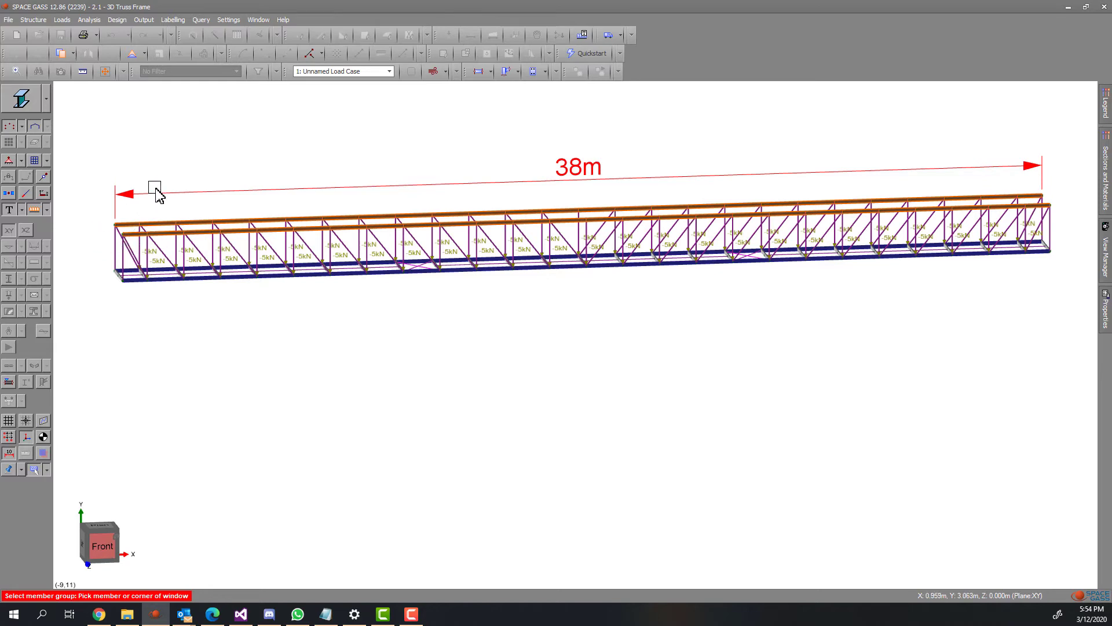
drag(155, 191, 237, 171)
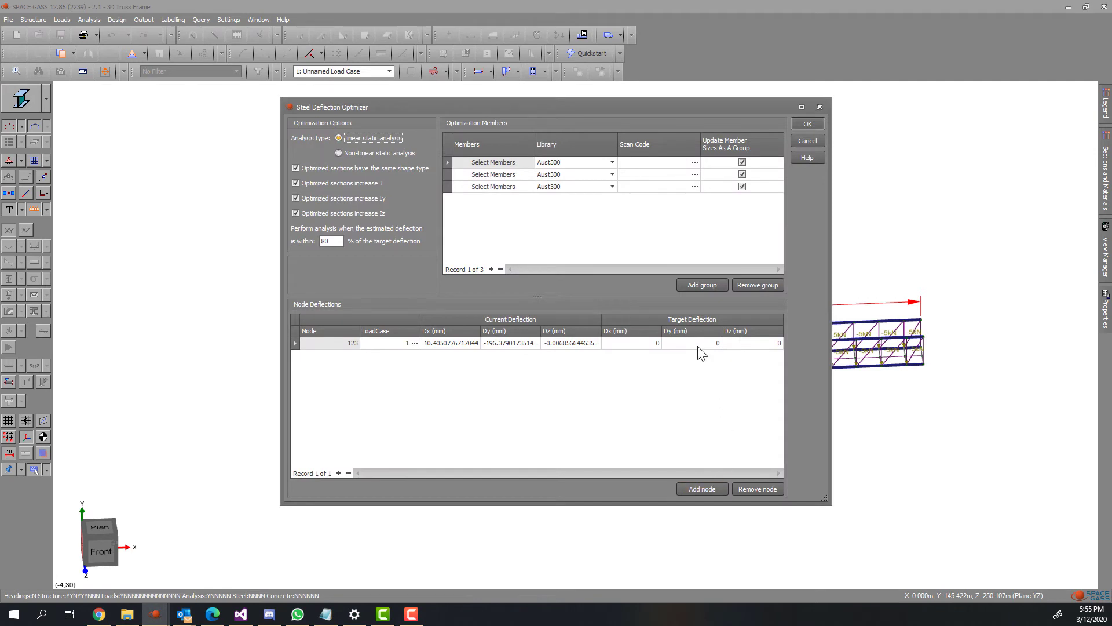
Enter the target Dy for node 123 and run the grouped deflection optimization
text(-70)
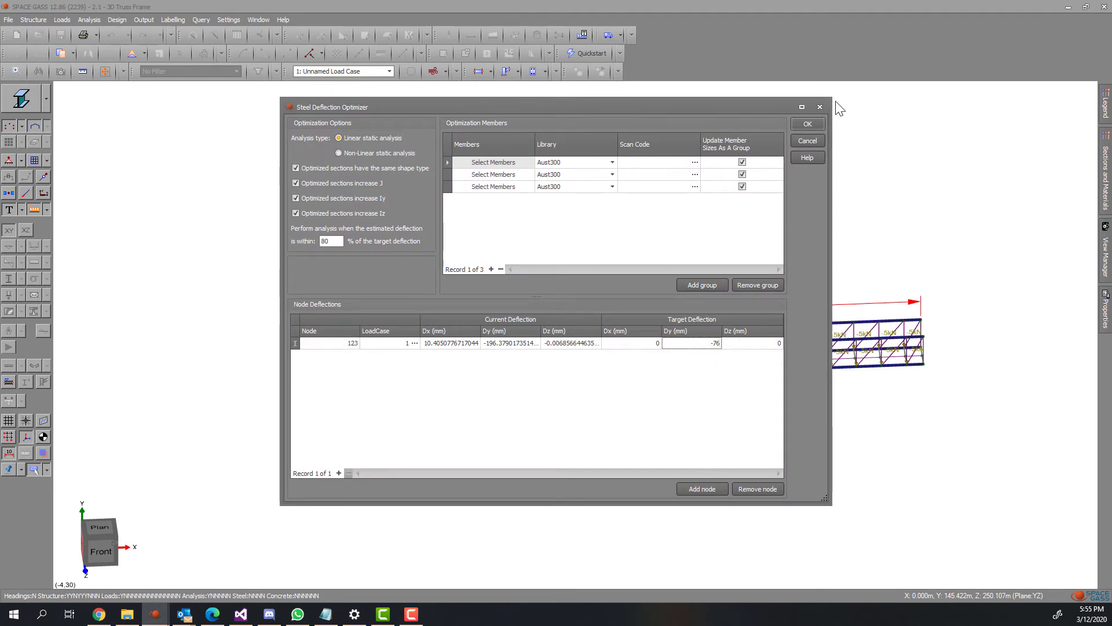
click(807, 123)
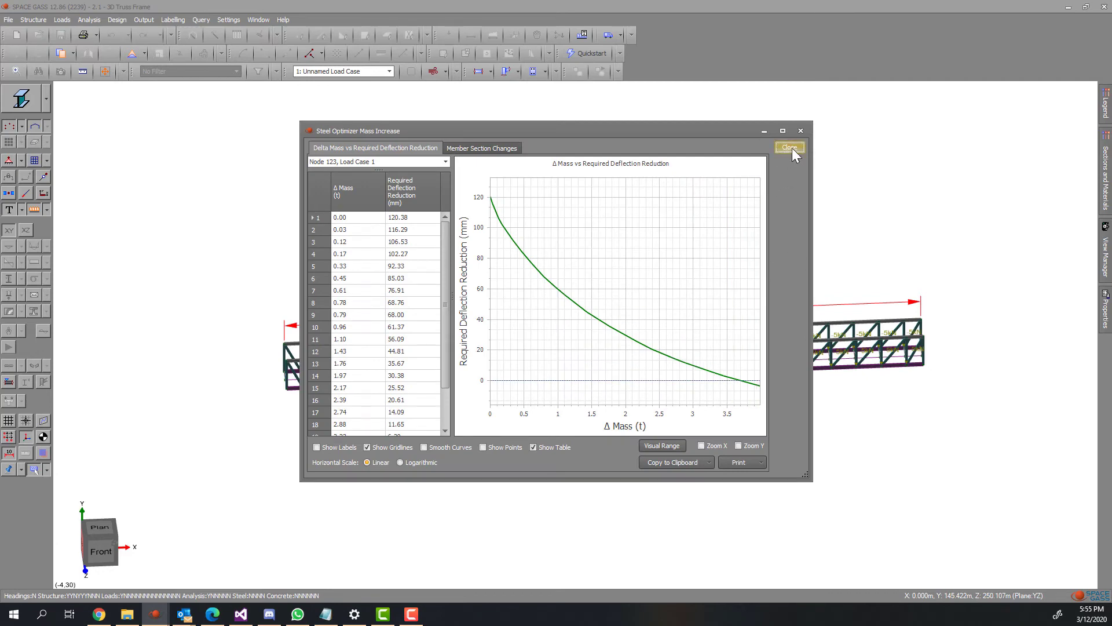
Close the mass increase report, keep the grouped new sections, and bring up the File menu
click(789, 147)
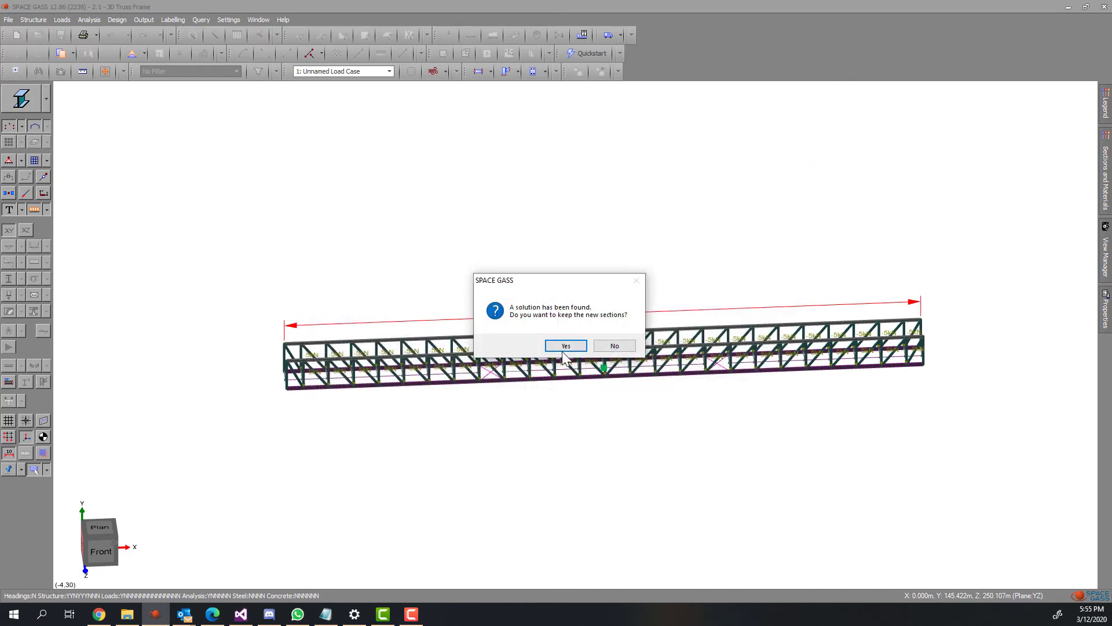
click(566, 346)
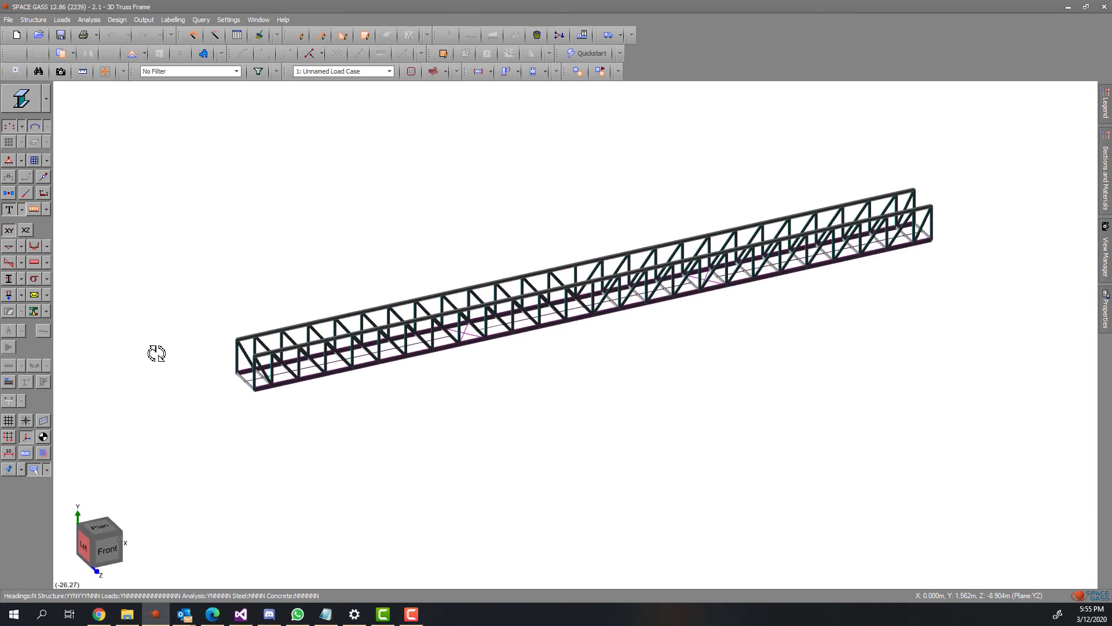
mouse_move(202, 355)
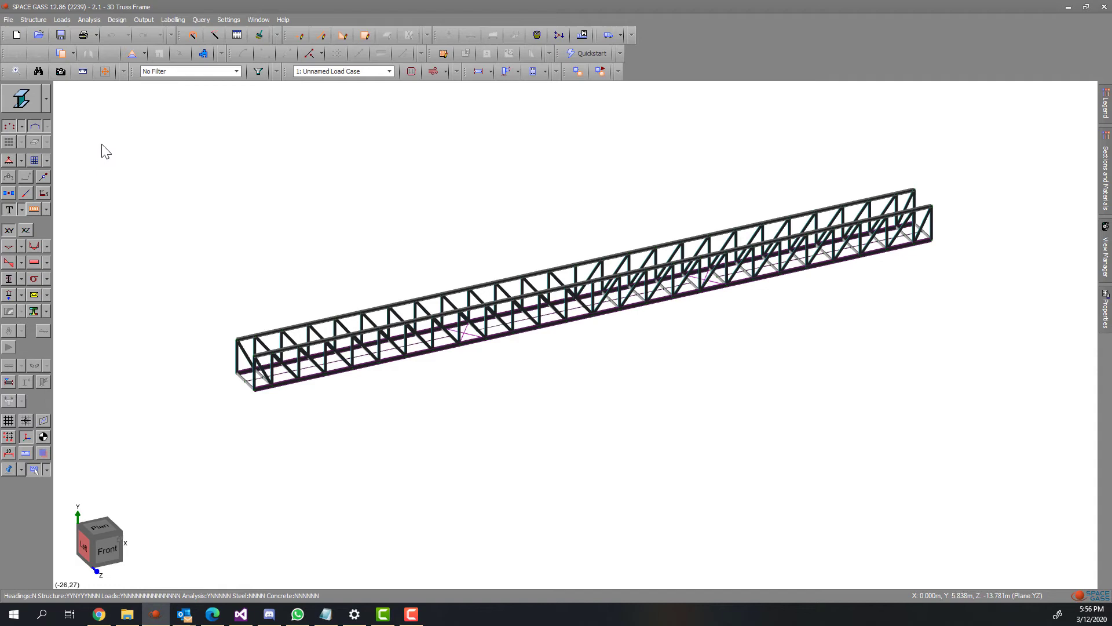
click(8, 20)
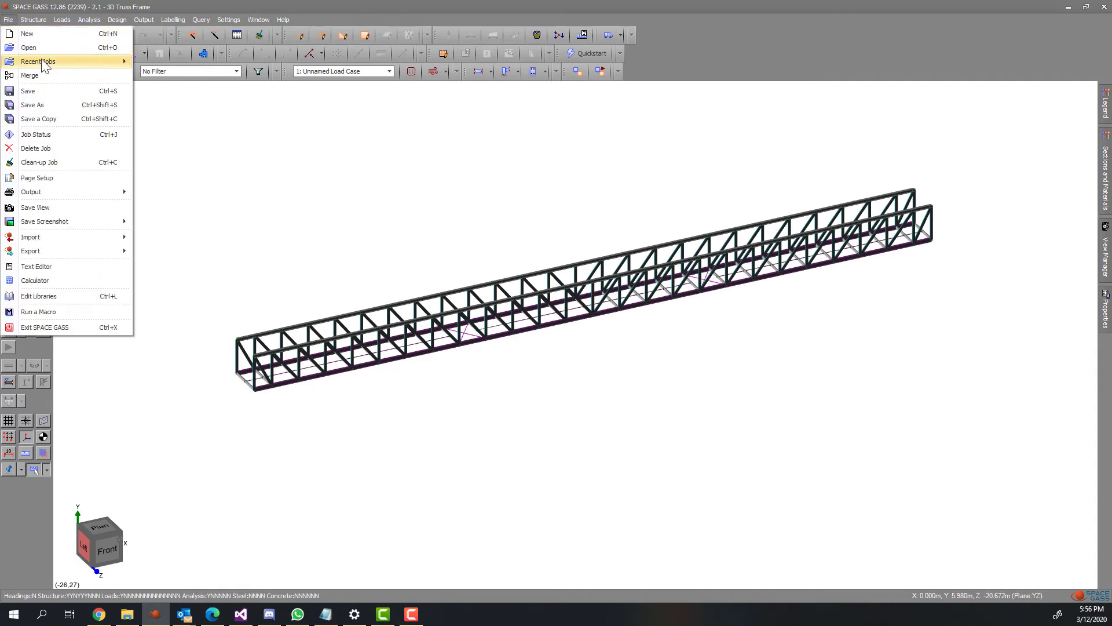
mouse_move(28, 46)
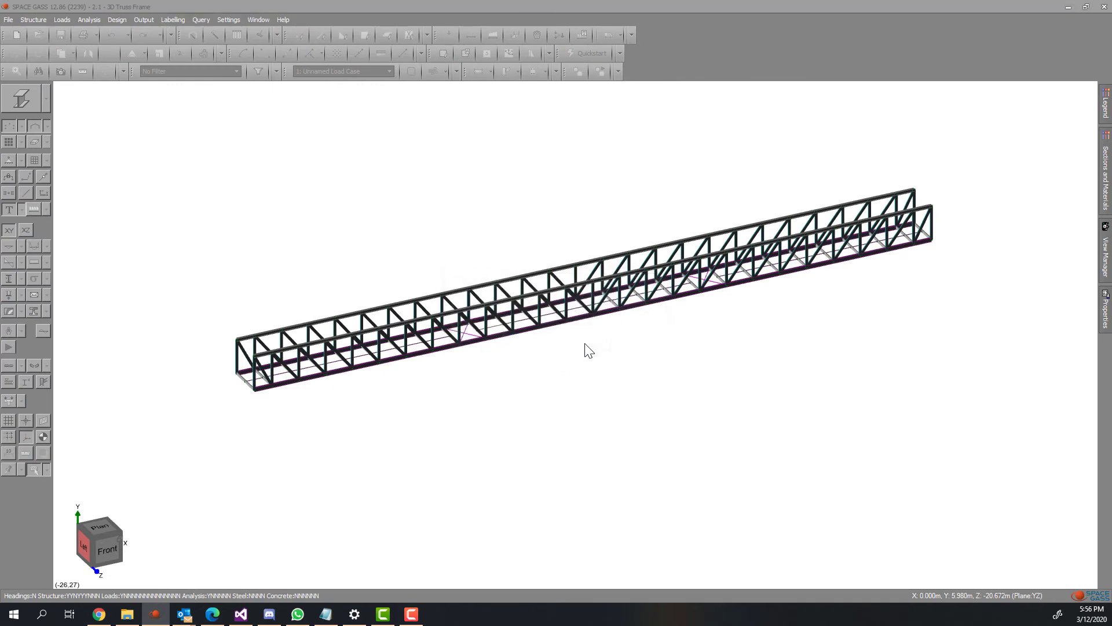
Open the 3 - Portal Frame.SG job showing the 10 m by 4 m portal
click(8, 20)
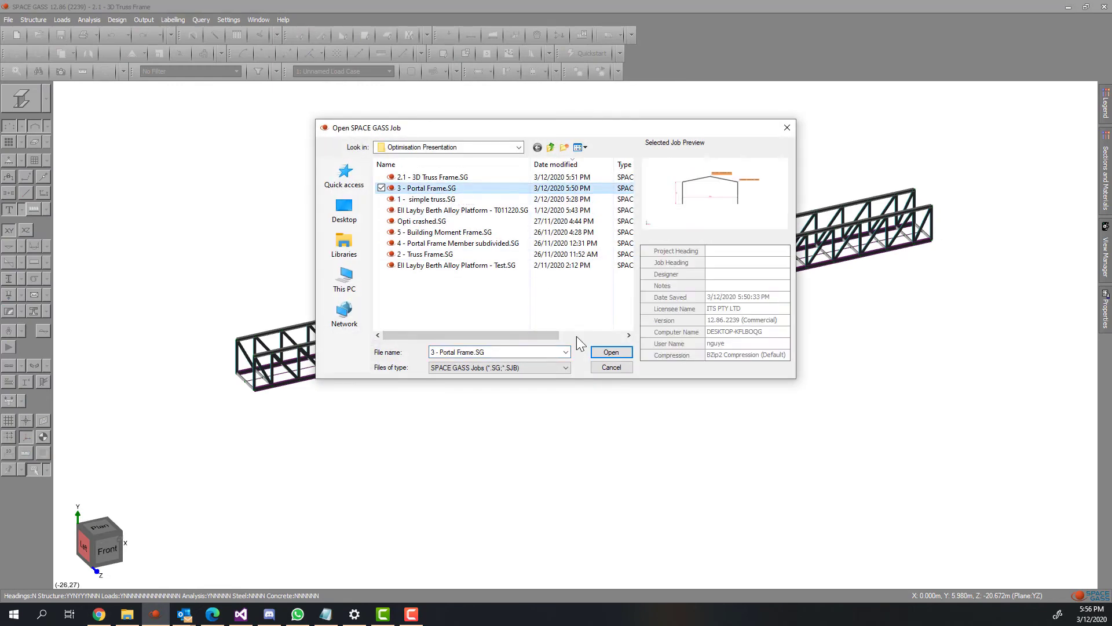
click(611, 352)
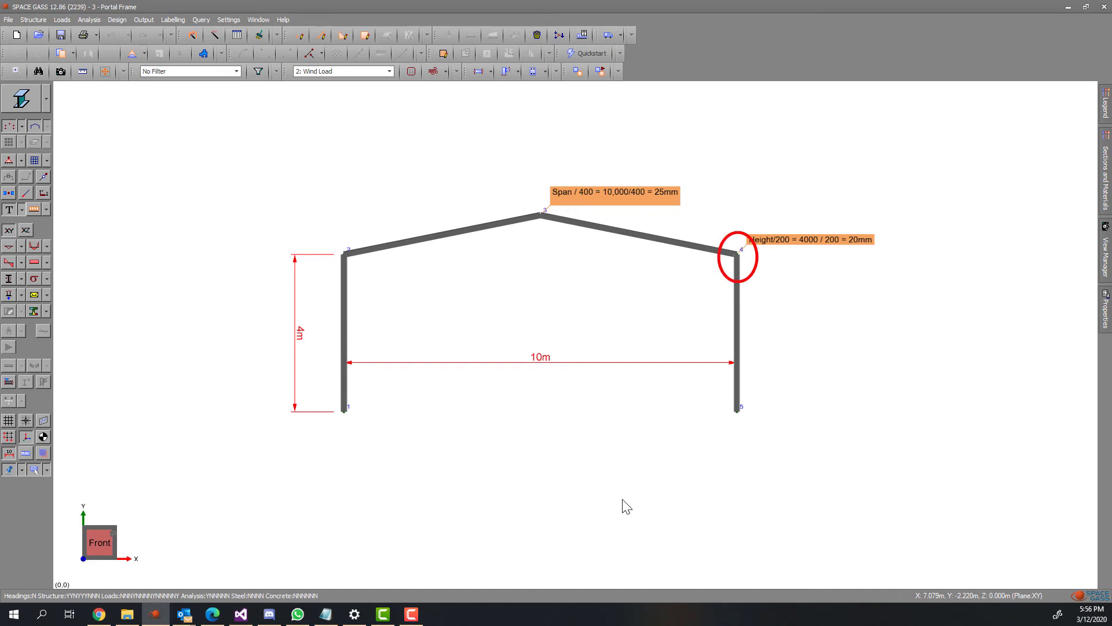
Launch the Steel Deflection Optimizer from the canvas menu and start picking members for a group
click(389, 70)
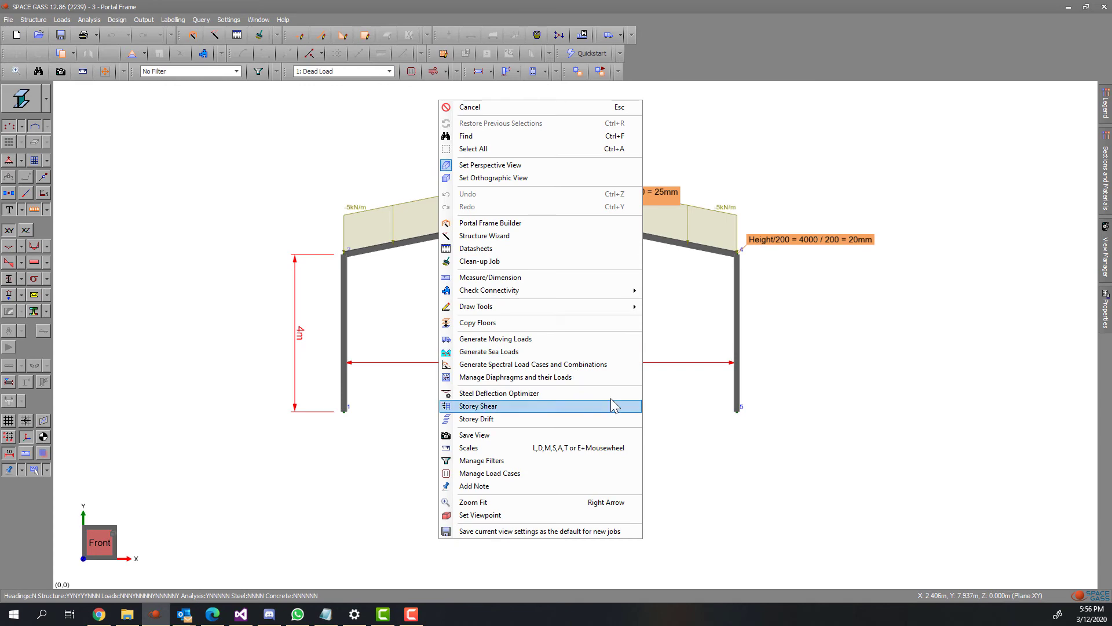
click(498, 393)
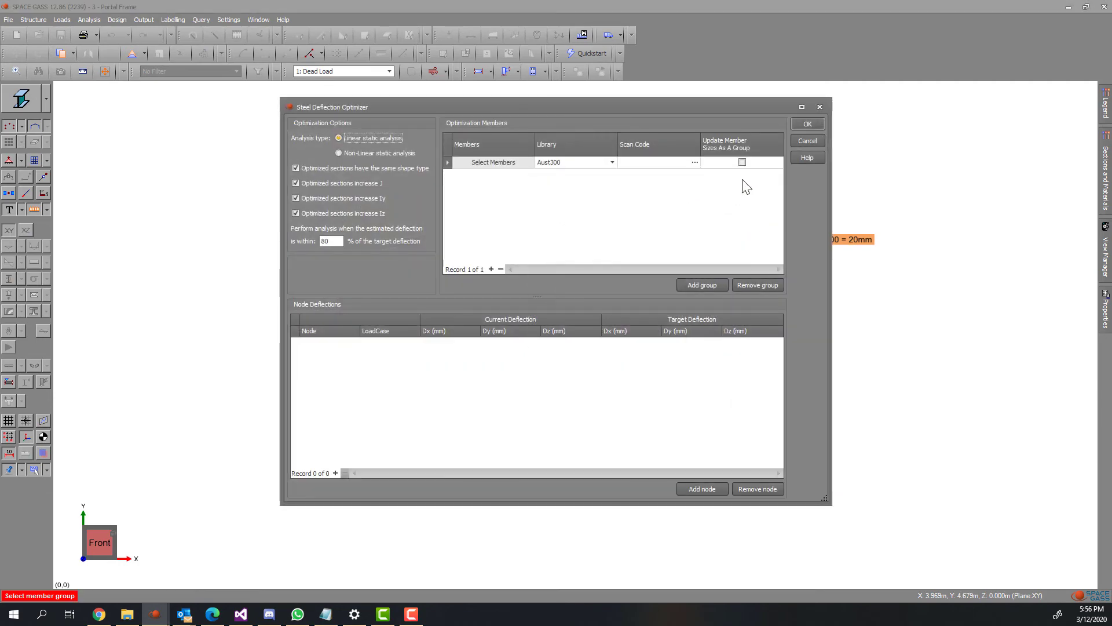
click(742, 162)
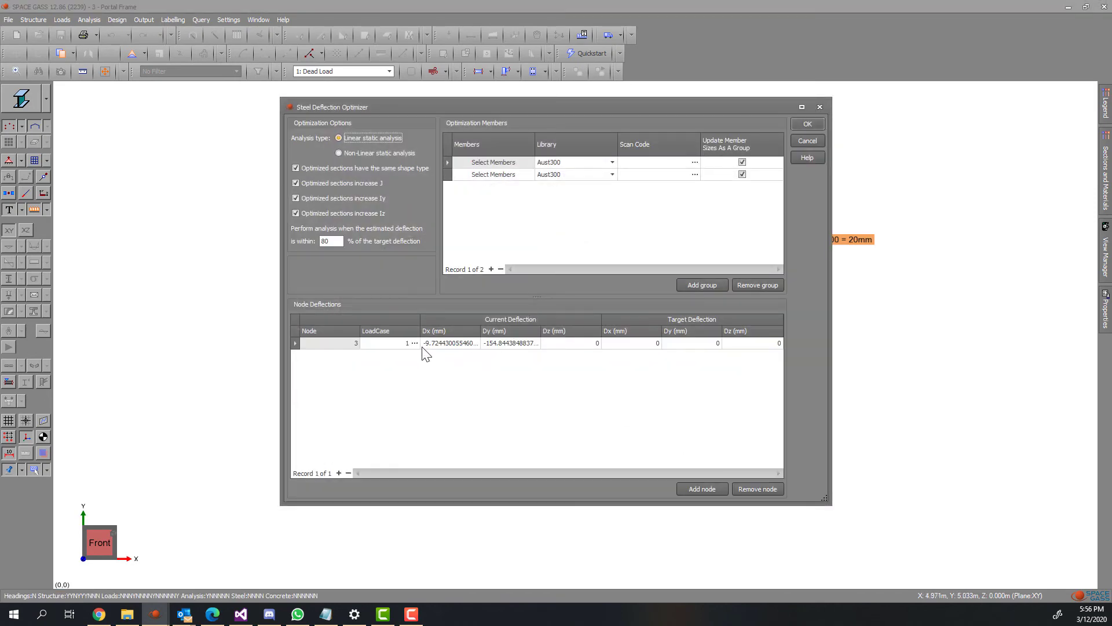
Assign node 3 to the Dead Load case with a -25 mm vertical (Dy) target
click(412, 343)
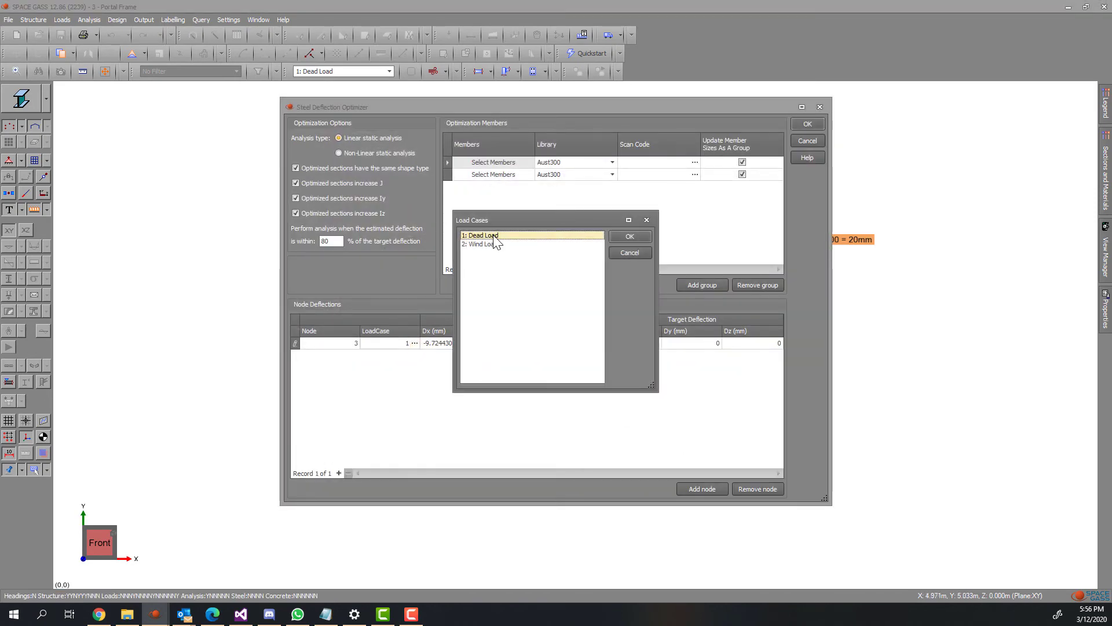
click(628, 235)
text(-25)
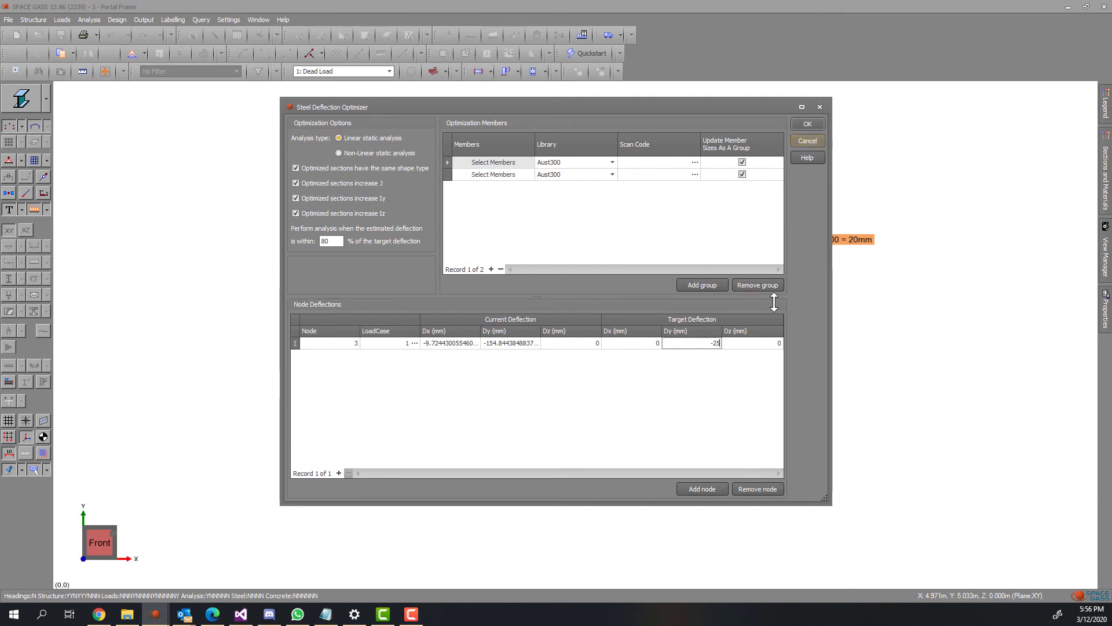
click(807, 122)
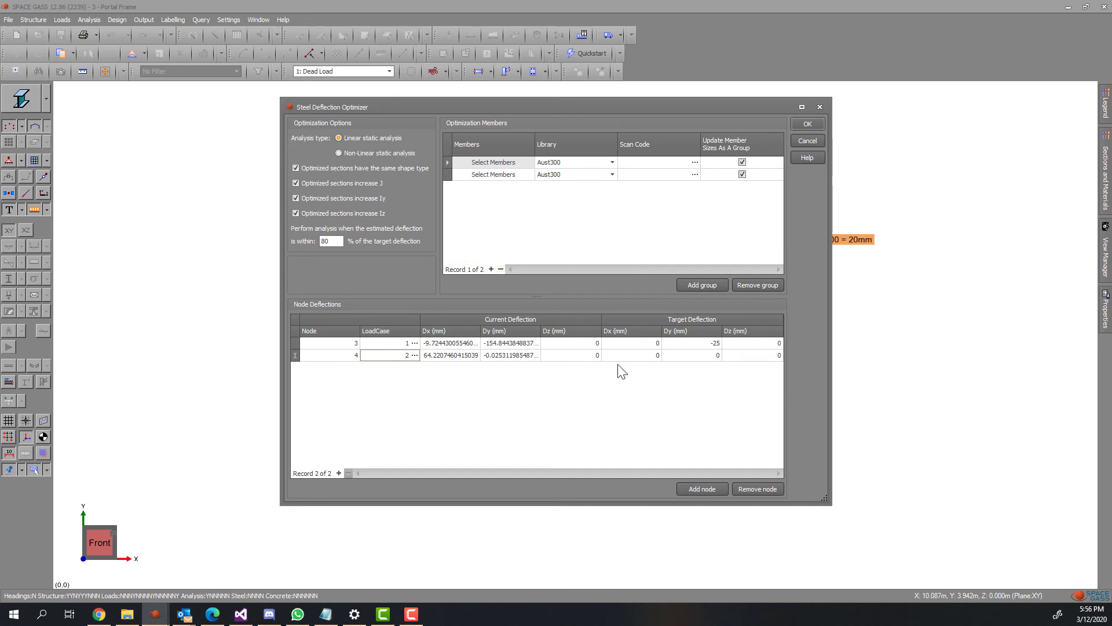
Give node 4 a 20 mm horizontal (Dx) Wind Load target and run the optimization
click(630, 355)
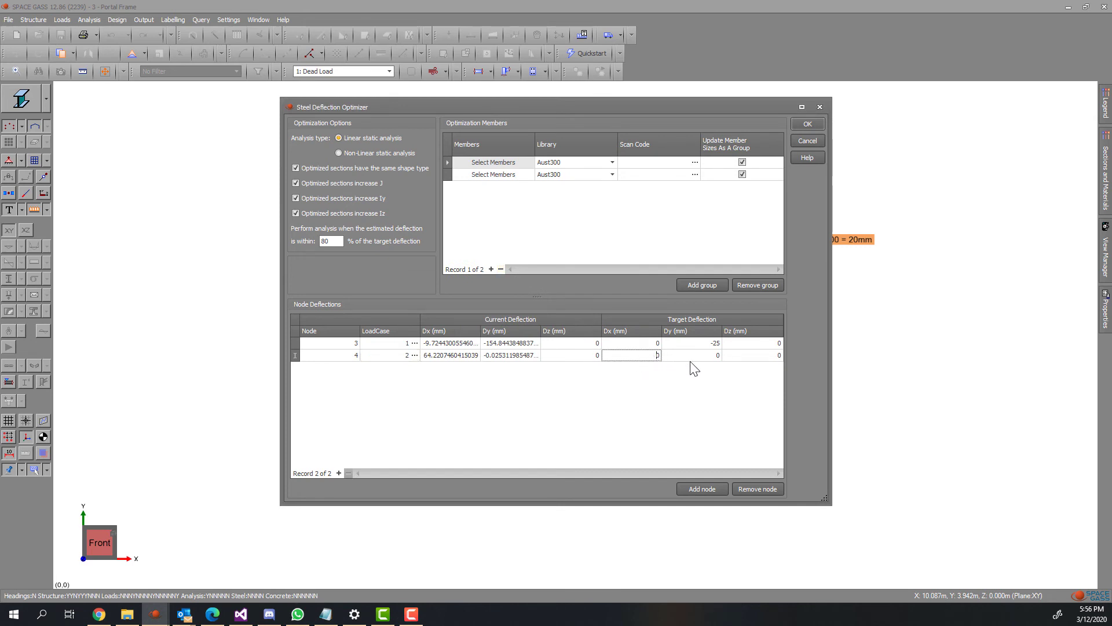
text(20)
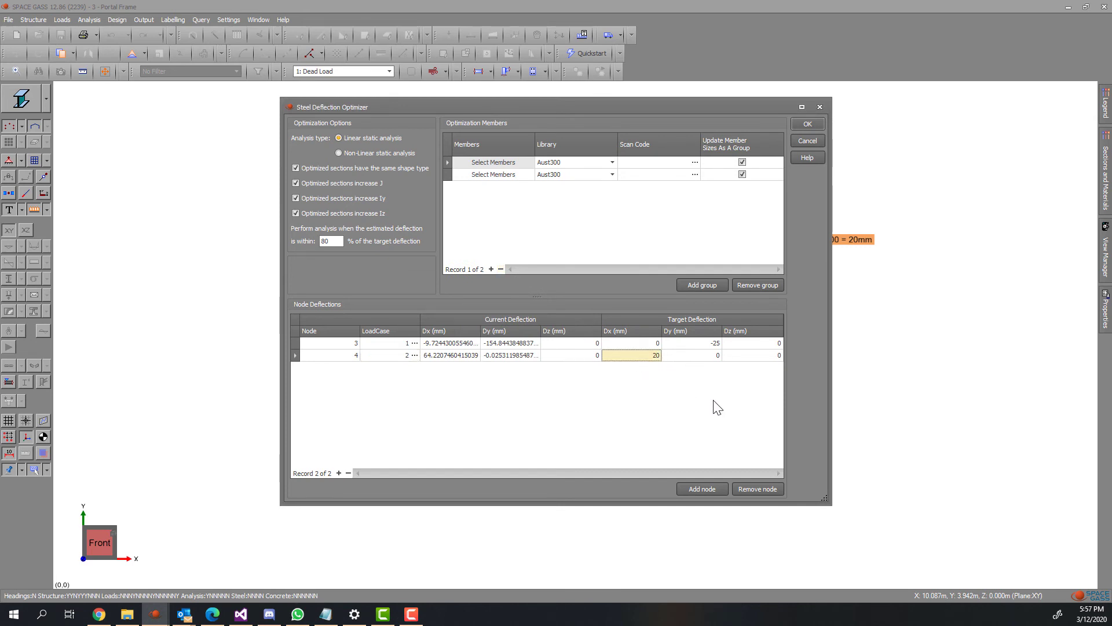
click(807, 124)
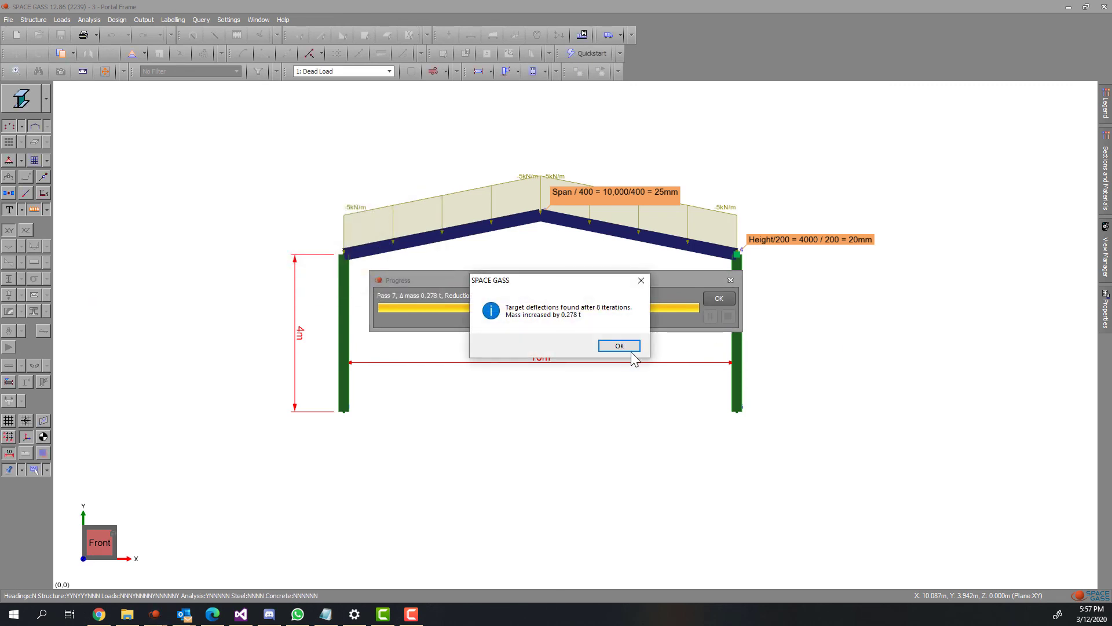
Acknowledge the 8-iteration result and close the mass-versus-deflection chart
click(617, 345)
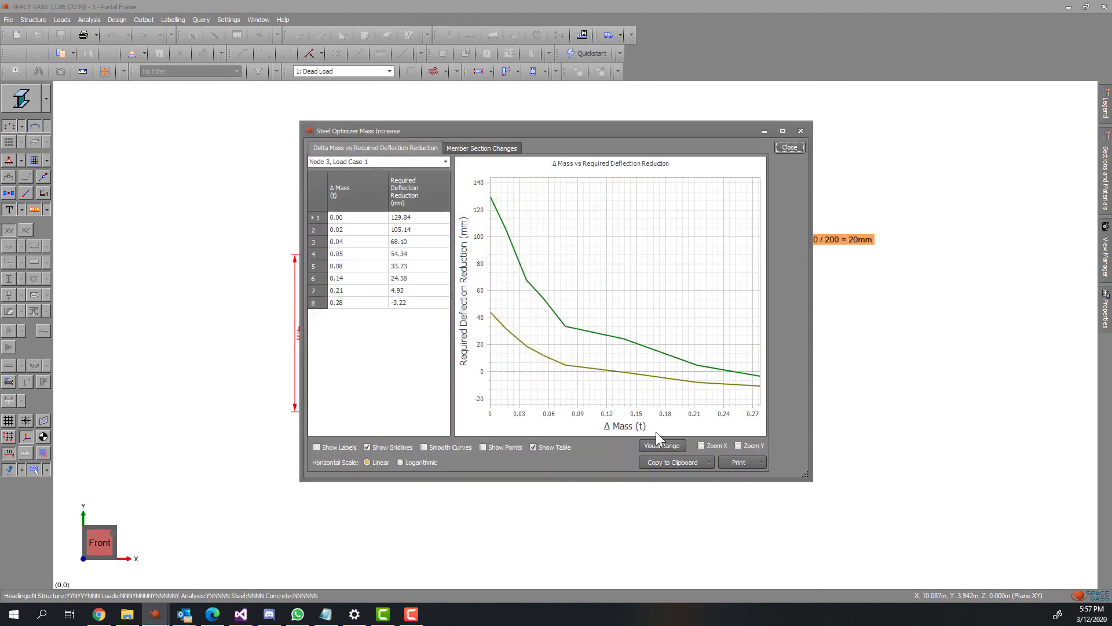
mouse_move(805, 178)
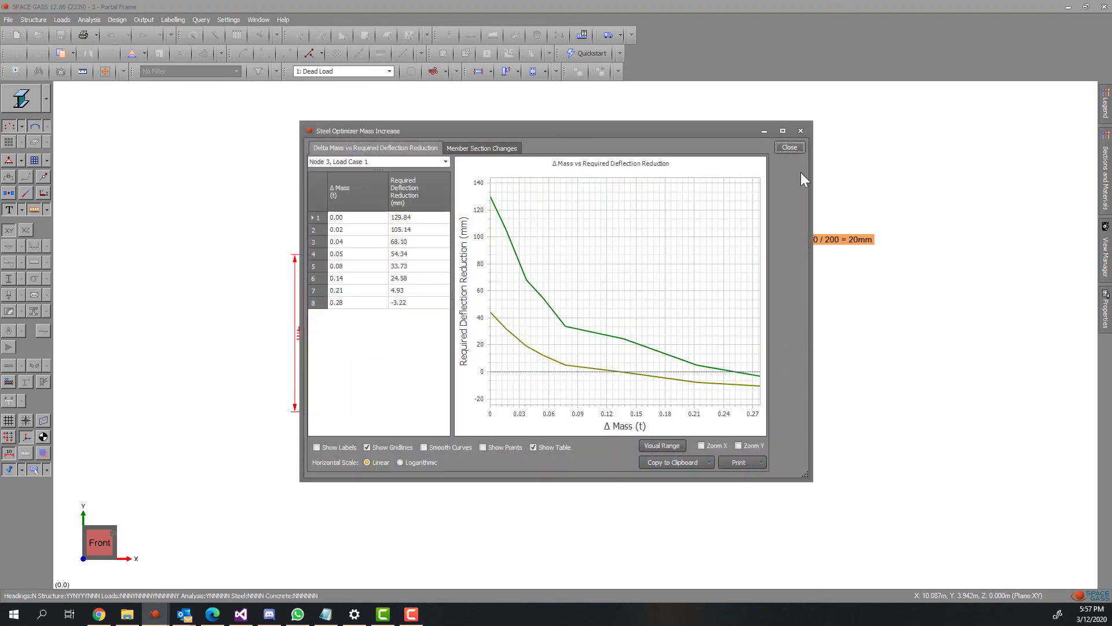
click(789, 148)
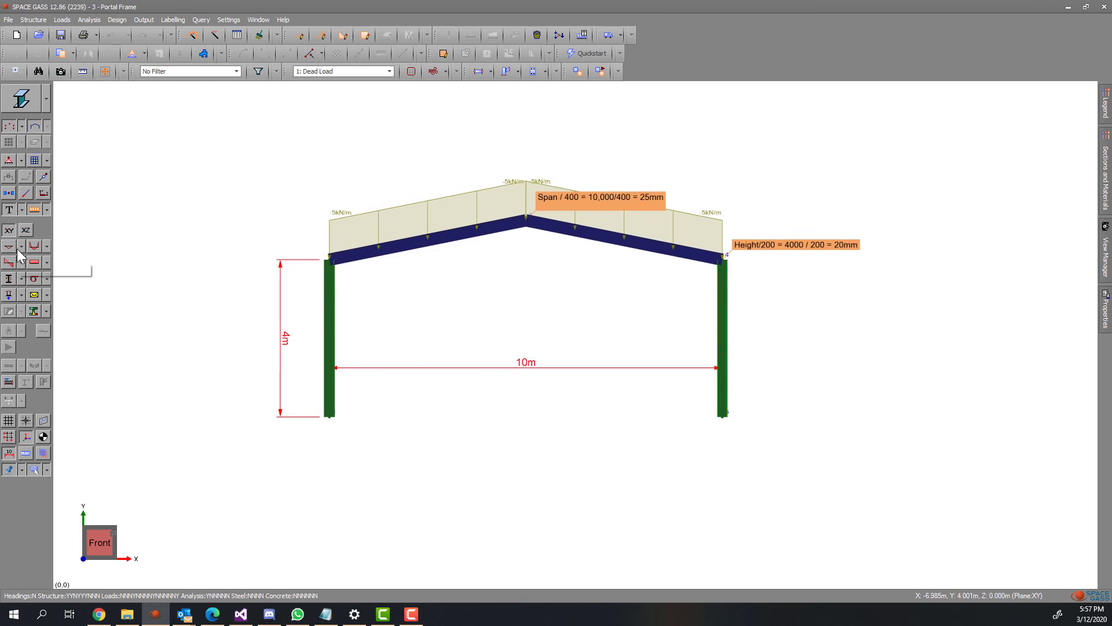
Hide the load diagrams and show the frame's deflected shape with node labels
click(42, 177)
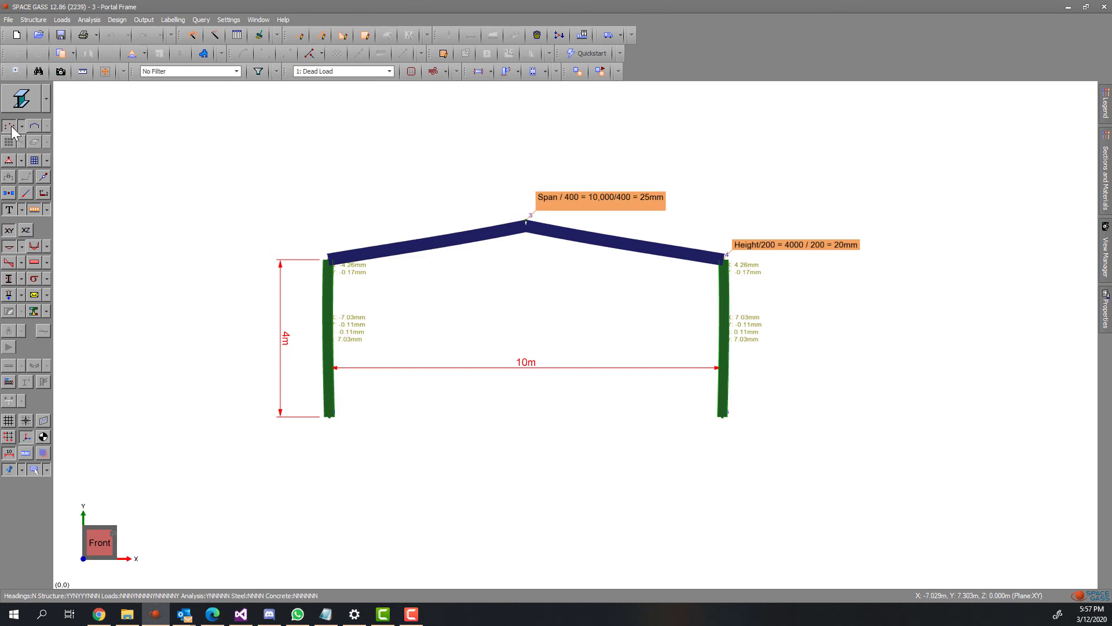
mouse_move(20, 213)
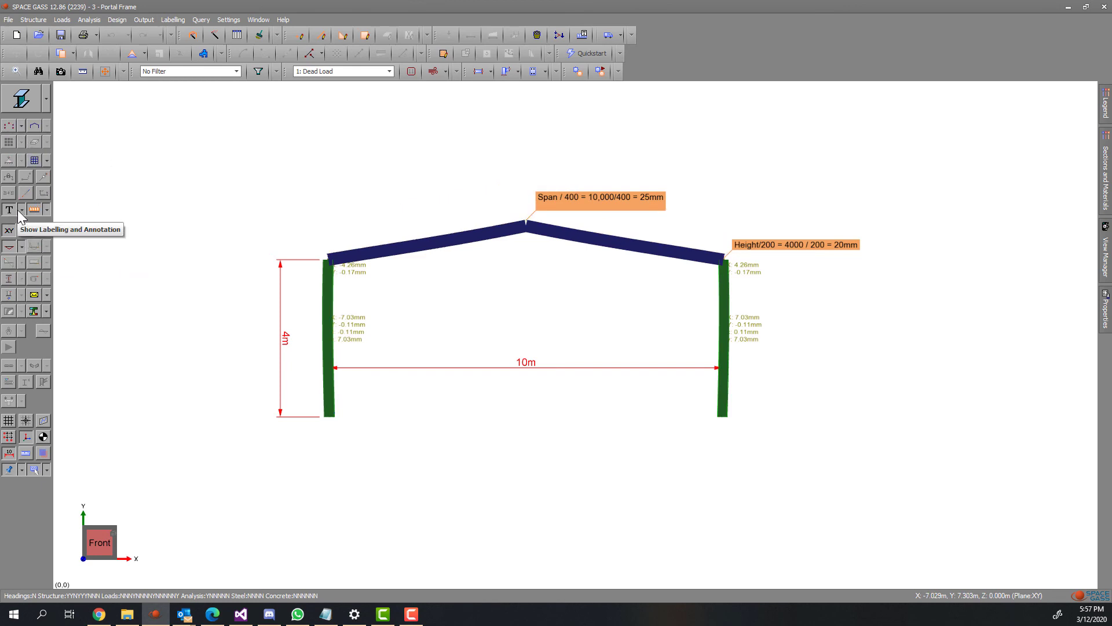
click(46, 209)
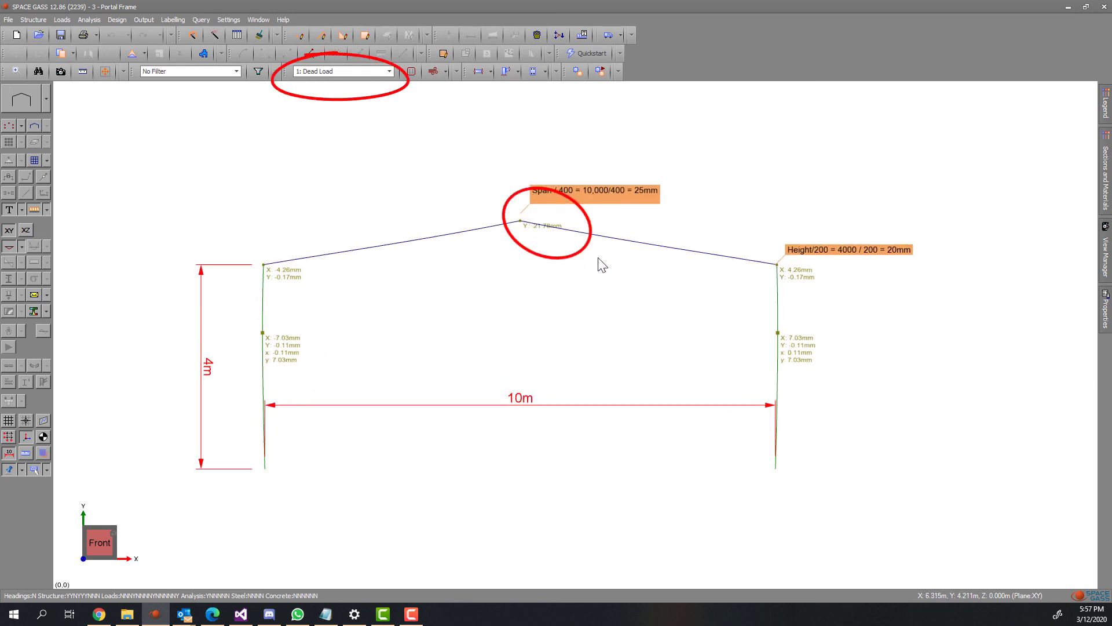
View deflections under the Wind Load case, then for all load cases together
click(389, 71)
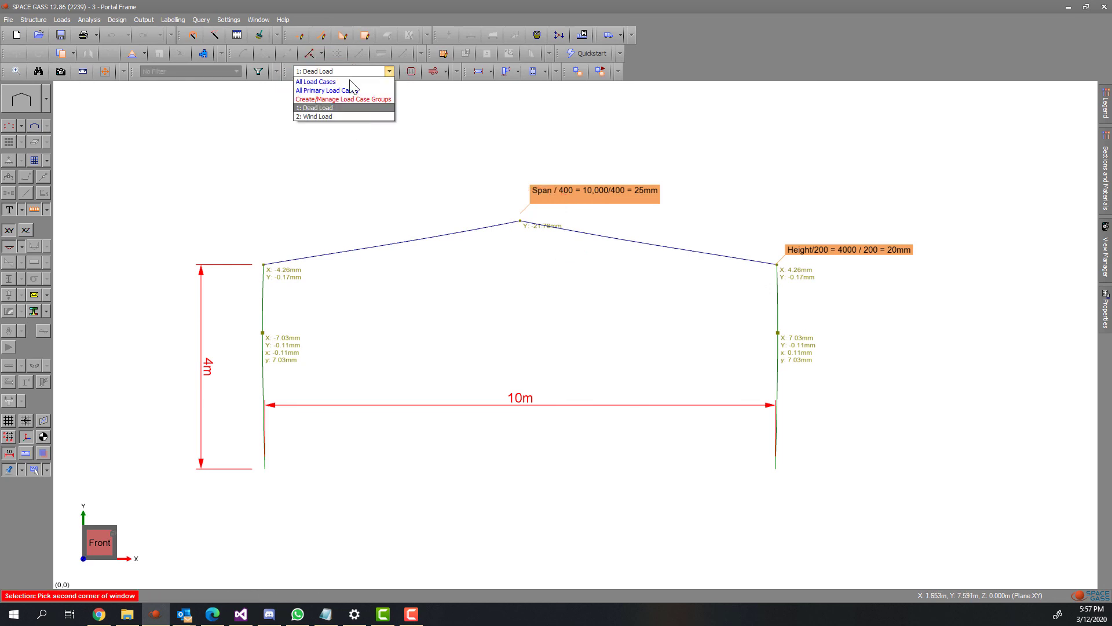
click(315, 116)
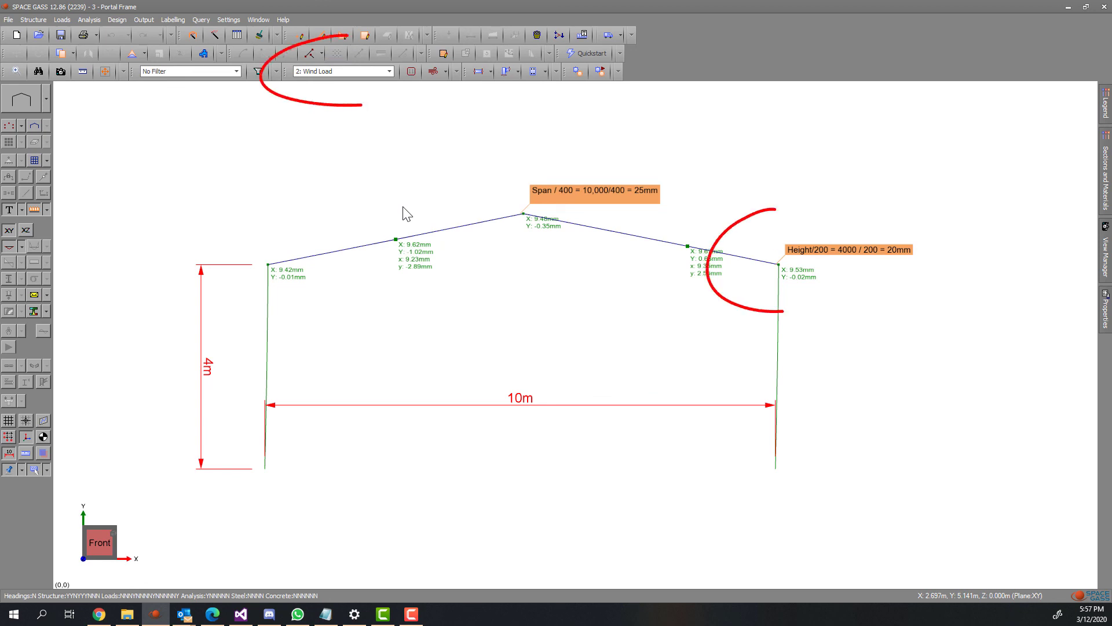
click(390, 71)
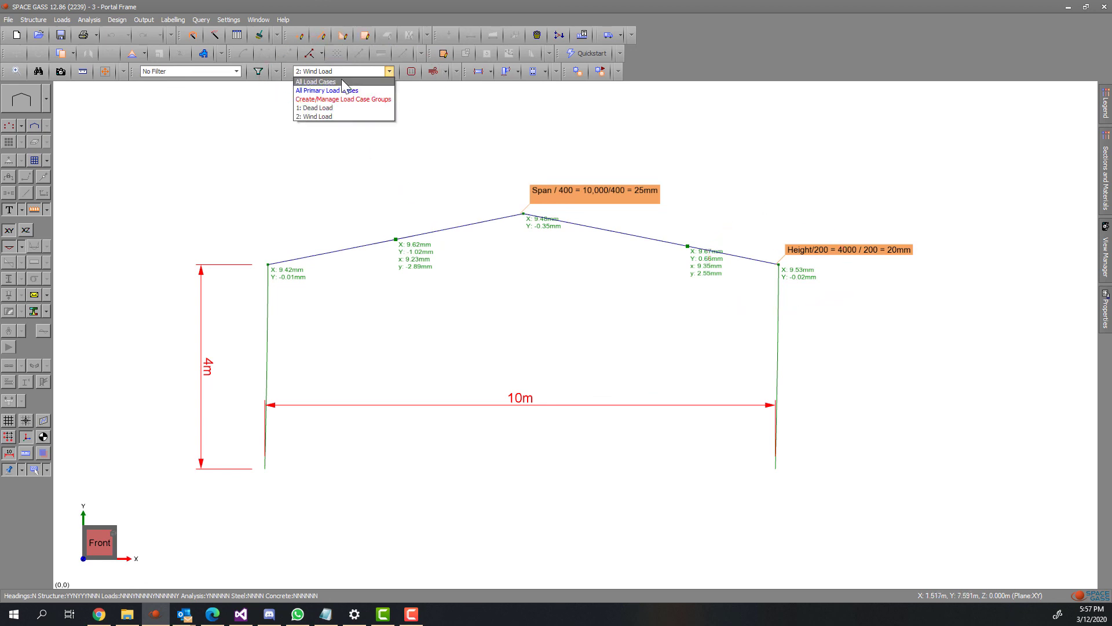
click(315, 81)
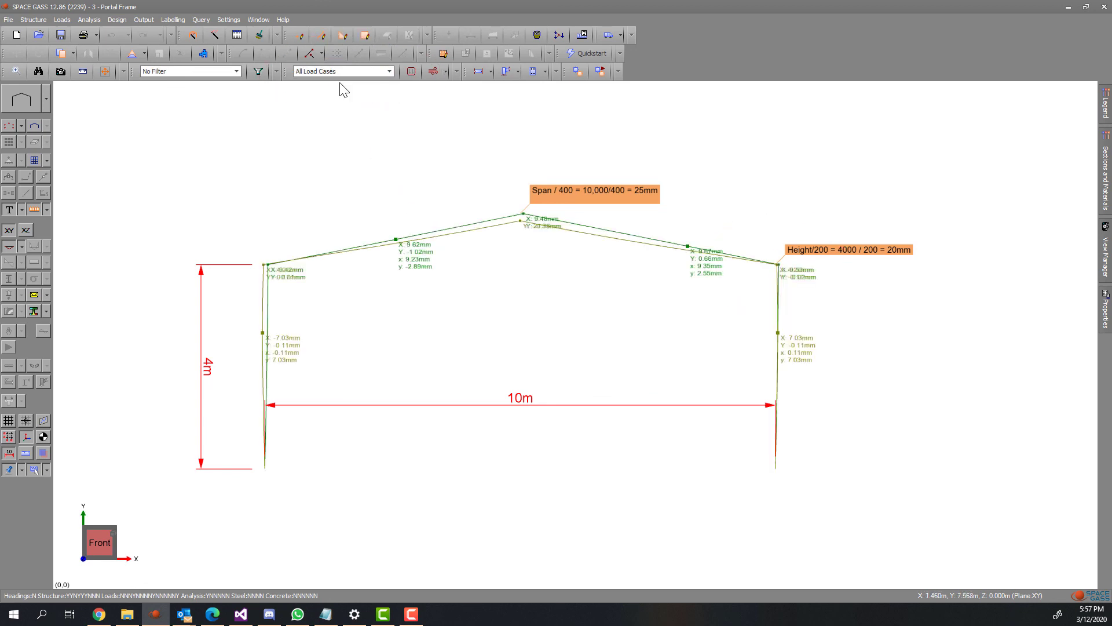